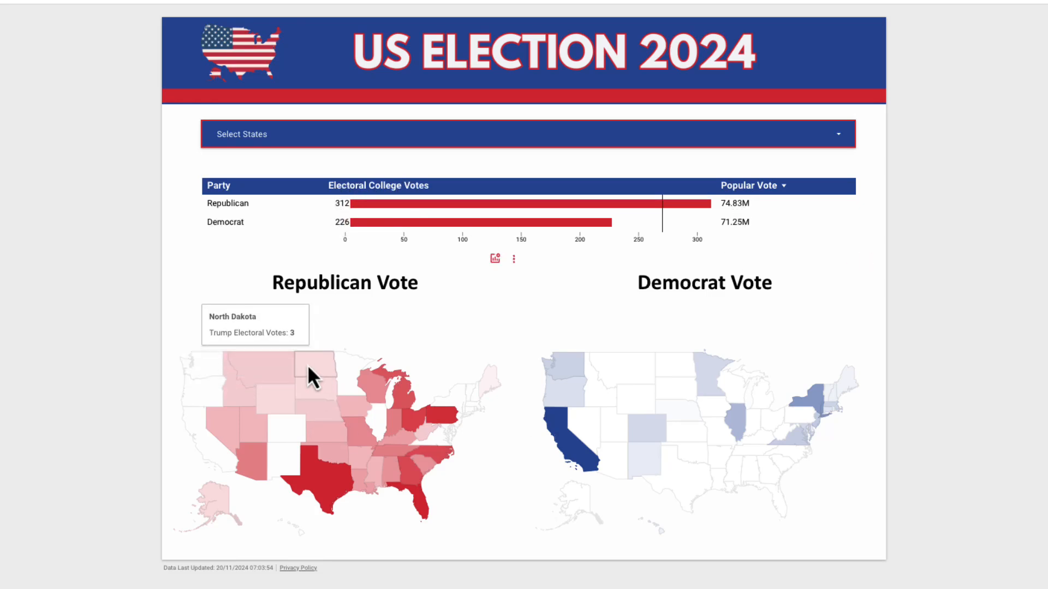
{"action": "mouse_move", "coordinate": [266, 373]}
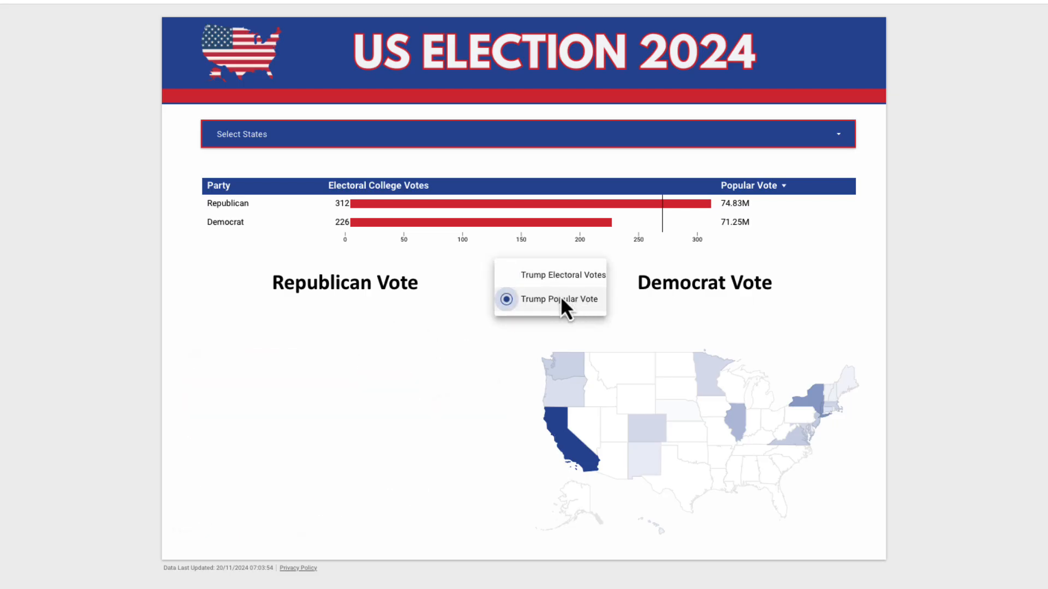
- Switch the Republican map to Trump Popular Vote and add Utah in the Select States filter
{"action": "left_click", "coordinate": [506, 299]}
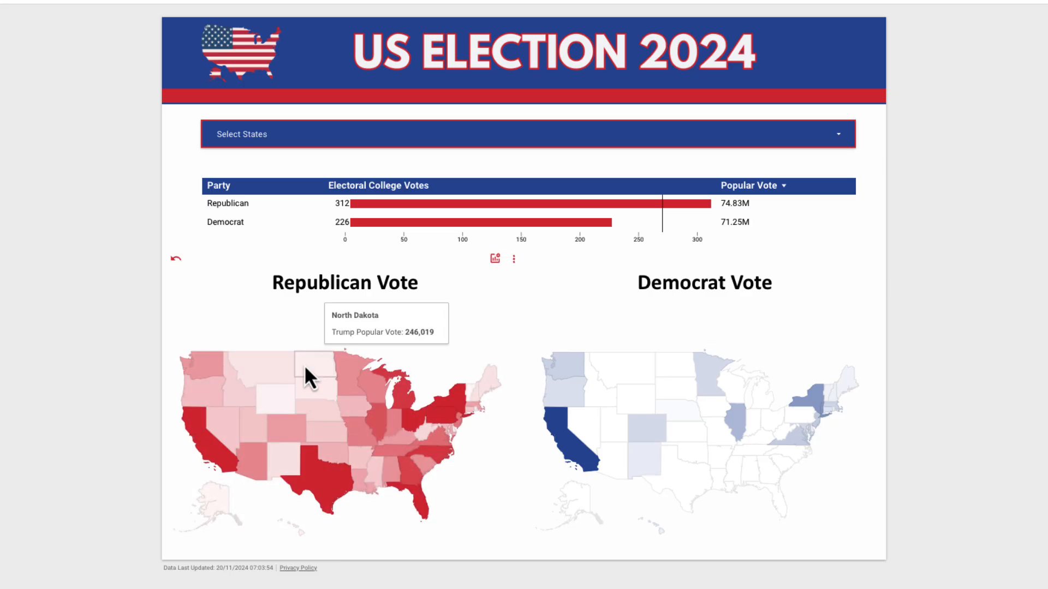
{"action": "left_click", "coordinate": [528, 134]}
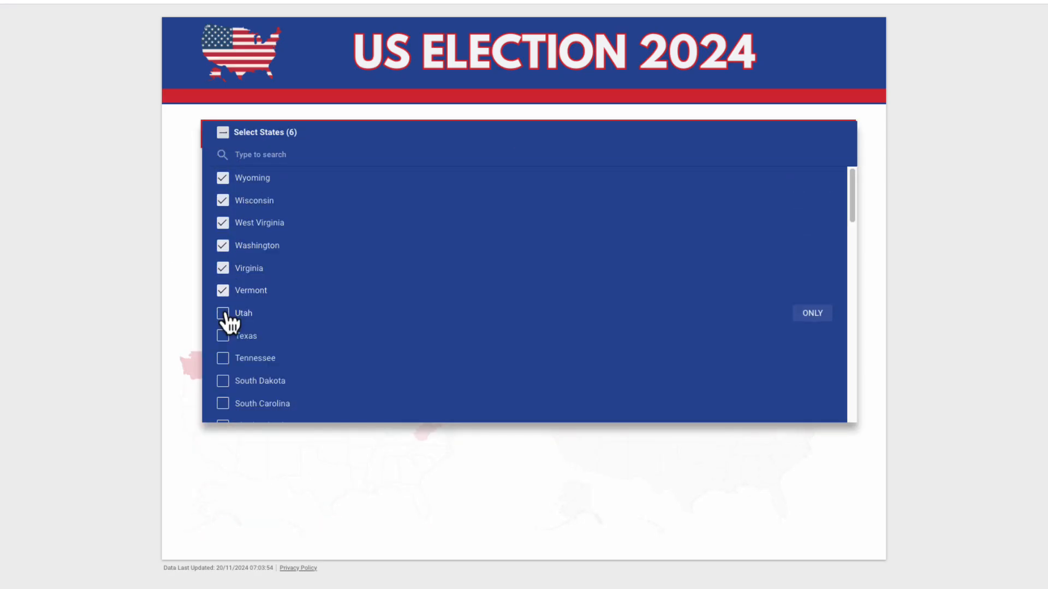
{"action": "left_click", "coordinate": [223, 313]}
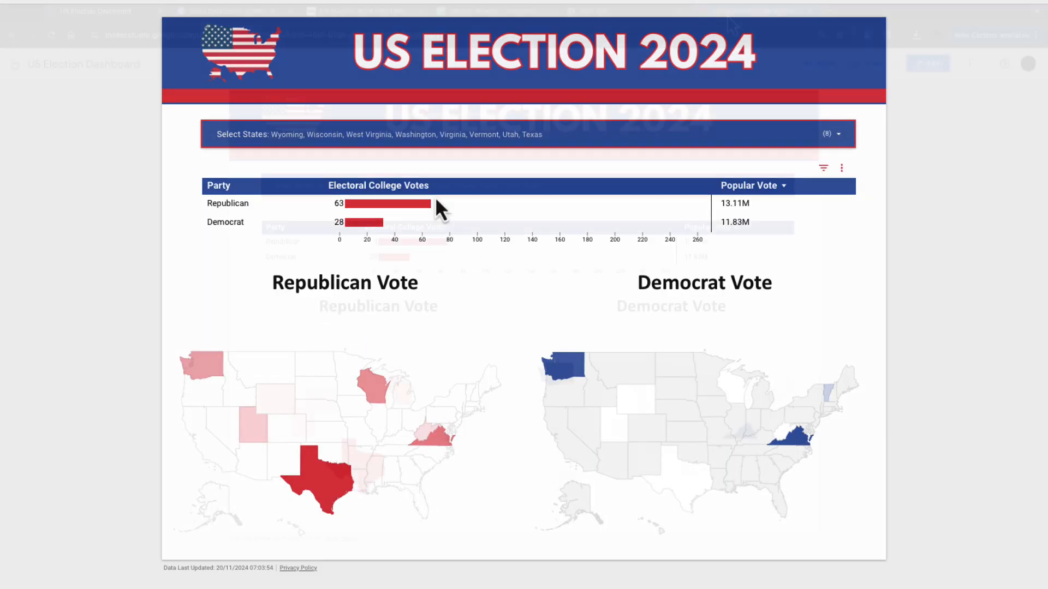
- Review the BBC presidential results page by scrolling through it
{"action": "left_click", "coordinate": [752, 11]}
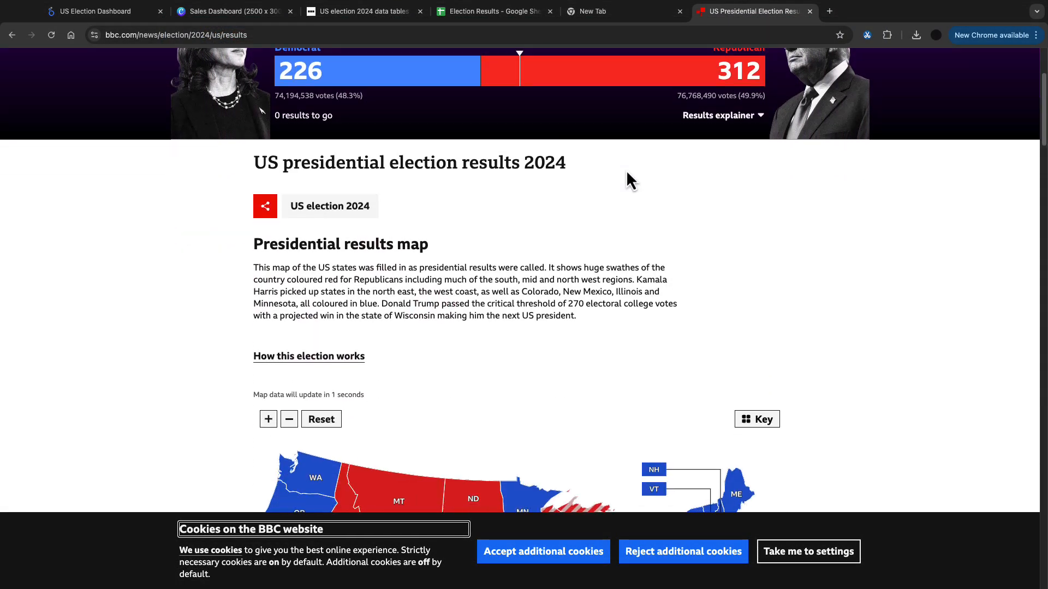
{"action": "scroll", "scroll_direction": "down", "scroll_amount": 3}
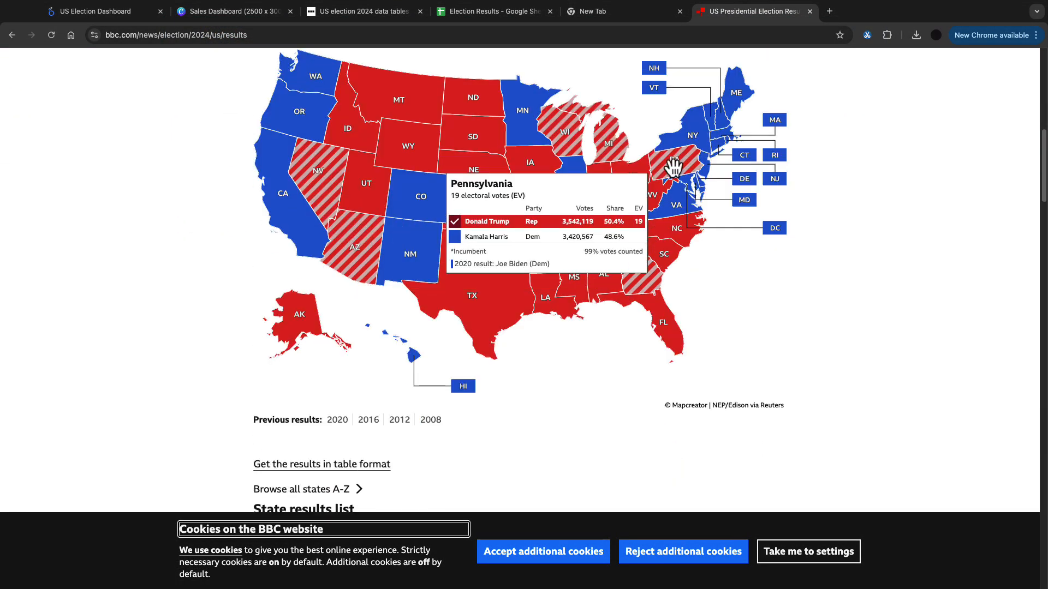
{"action": "scroll", "scroll_direction": "down", "scroll_amount": 3}
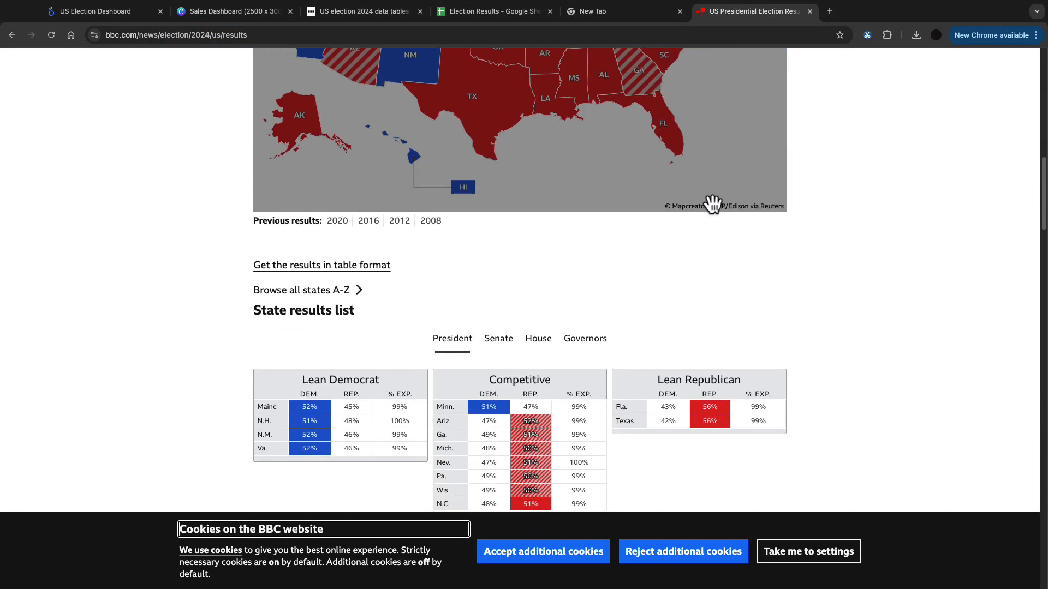
{"action": "scroll", "scroll_direction": "down", "scroll_amount": 3}
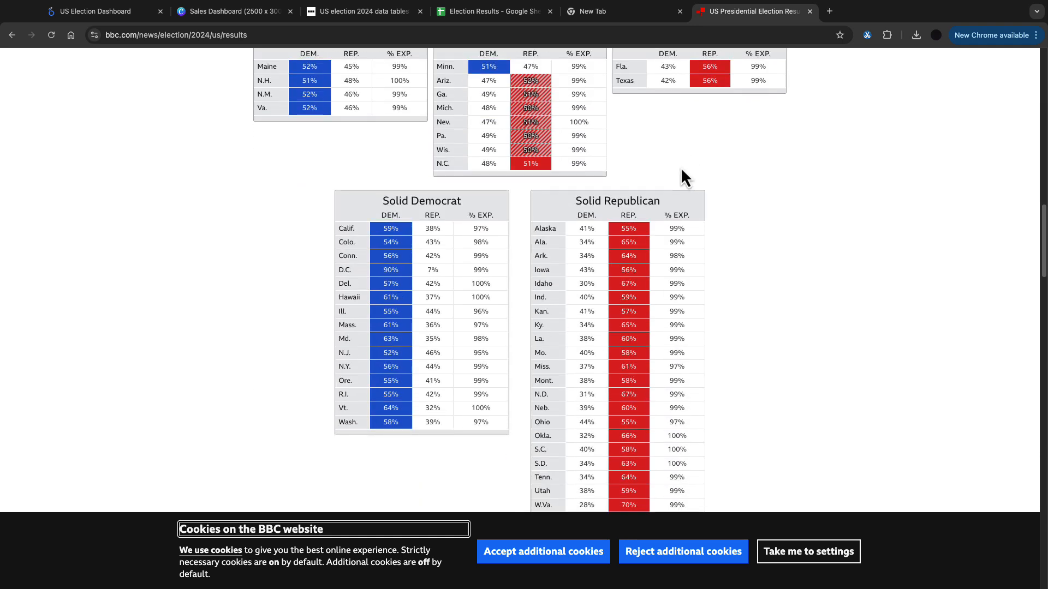
- Bring up the 'US election 2024 data tables' article and scroll to its Presidential race results table
{"action": "left_click", "coordinate": [361, 11]}
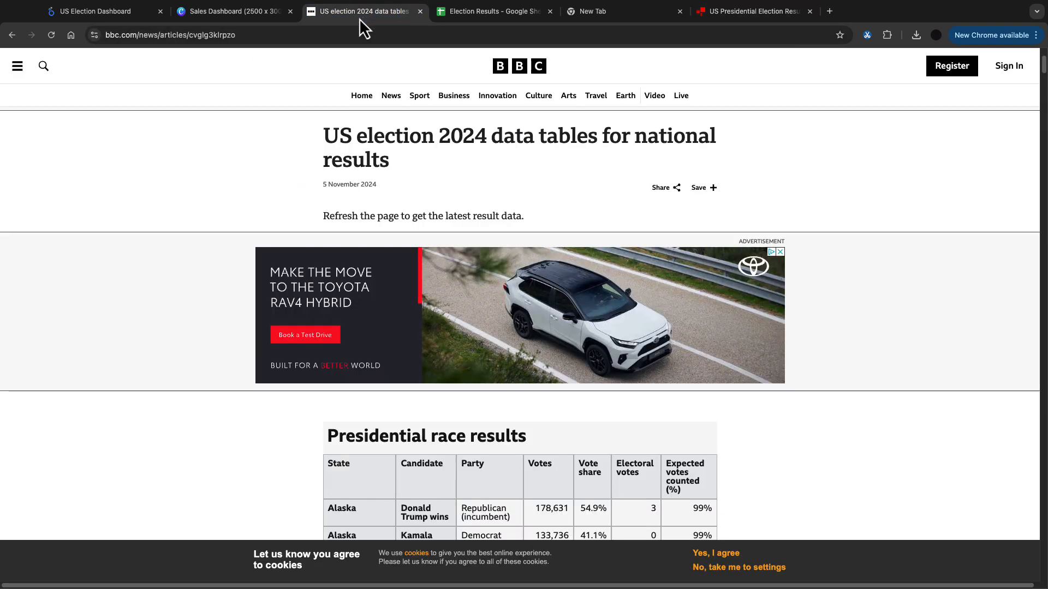
{"action": "scroll", "scroll_direction": "down", "scroll_amount": 3}
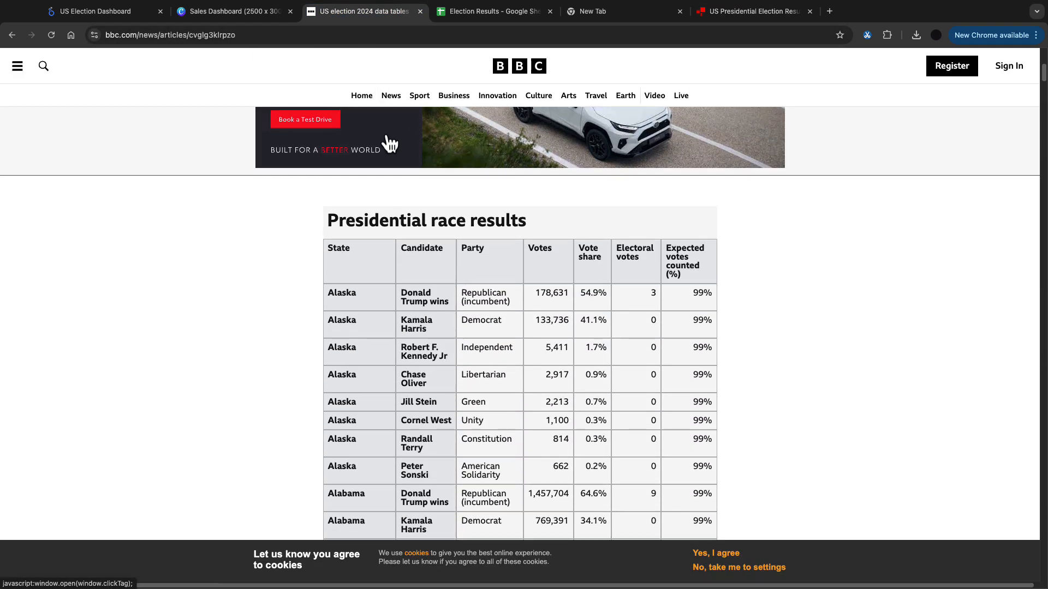
{"action": "scroll", "scroll_direction": "down", "scroll_amount": 3}
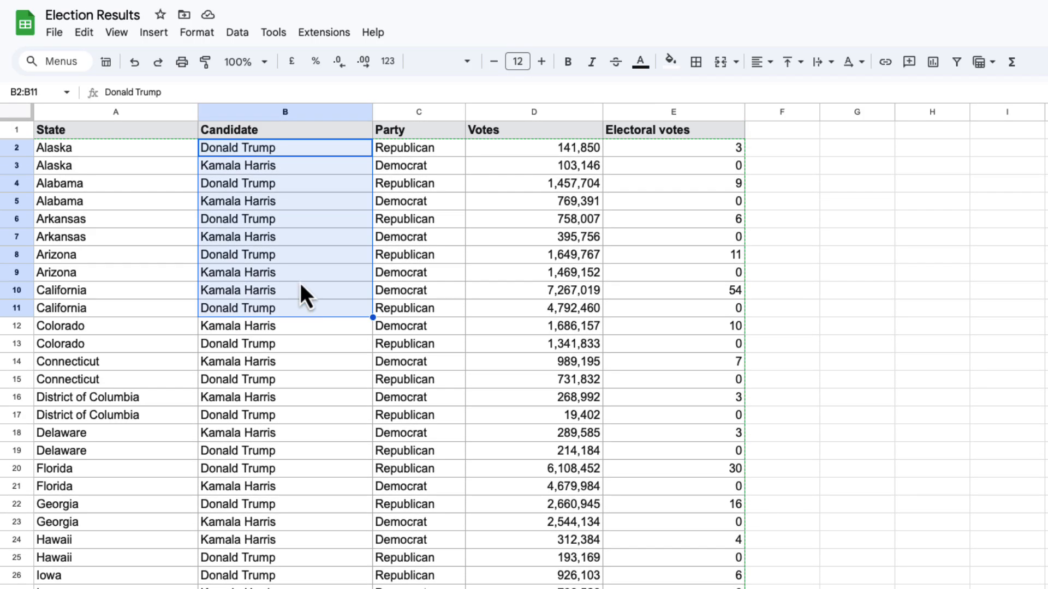
{"action": "mouse_move", "coordinate": [346, 221]}
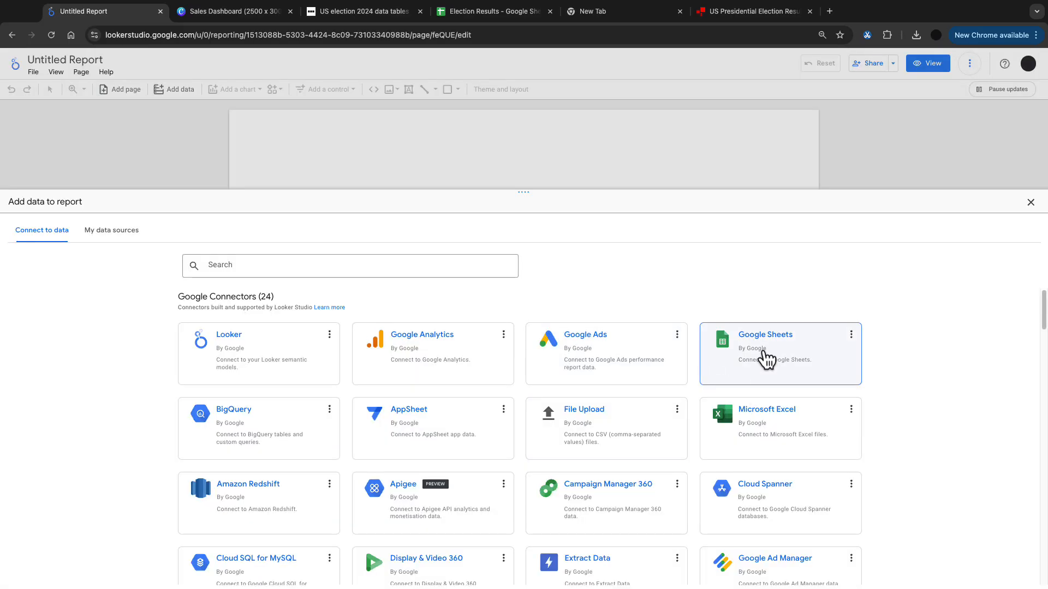
- Connect Sheet1 of the Election Results Google Sheet as the report's data source
{"action": "left_click", "coordinate": [766, 340]}
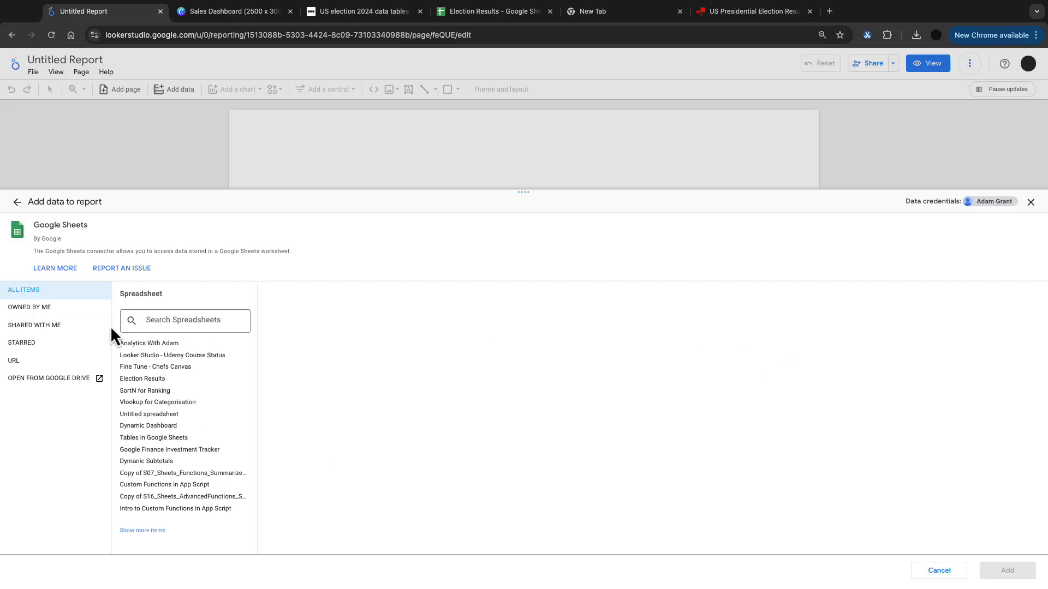
{"action": "left_click", "coordinate": [142, 378]}
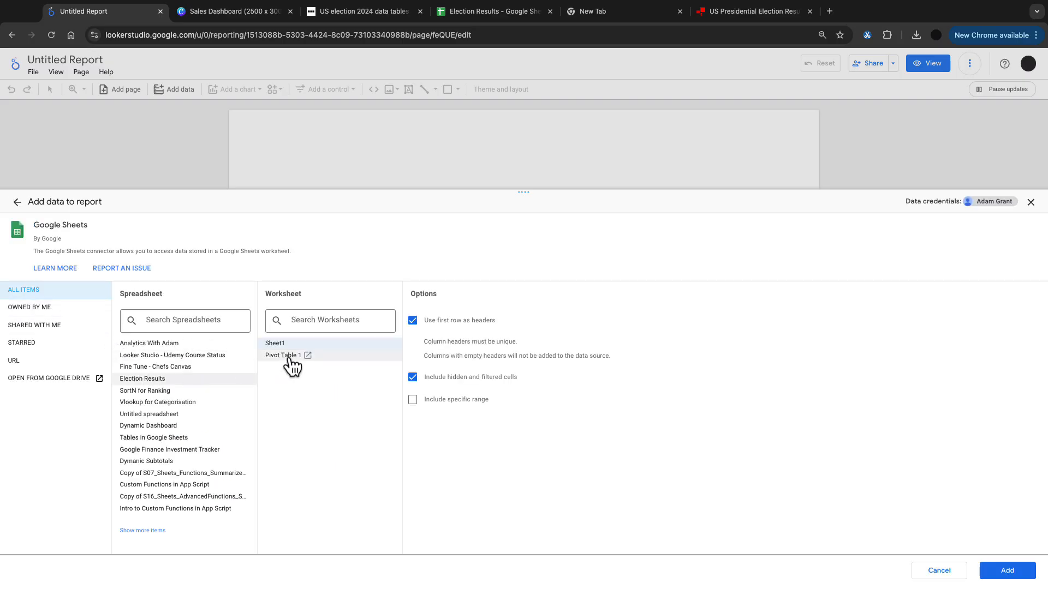
{"action": "left_click", "coordinate": [274, 343]}
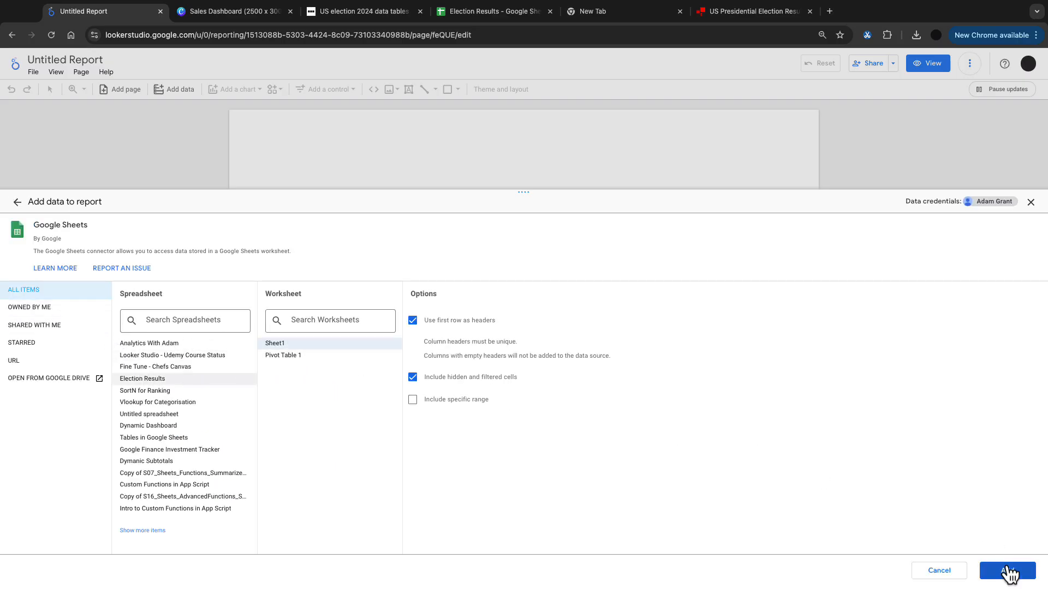
{"action": "left_click", "coordinate": [1006, 570]}
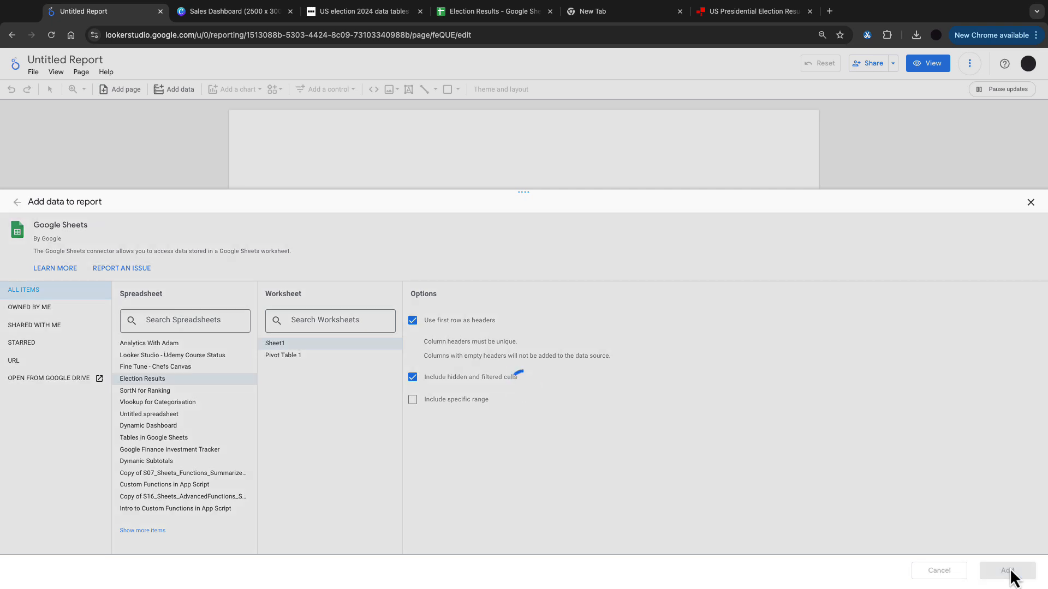
{"action": "left_click", "coordinate": [1005, 569]}
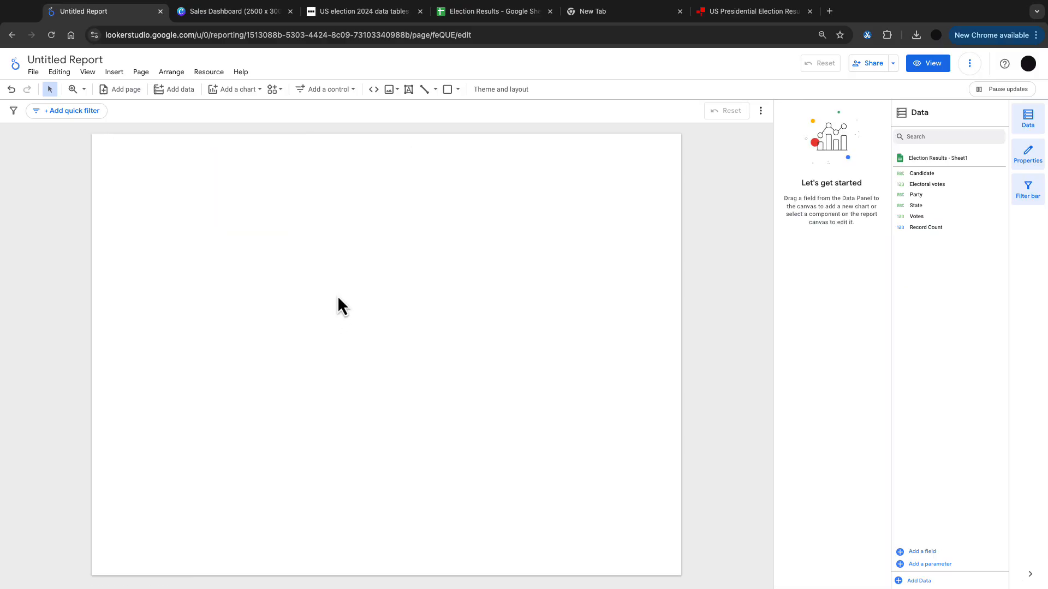
- Grab the US ELECTION 2024 banner from Canva and return to the Looker Studio report
{"action": "left_click", "coordinate": [231, 11]}
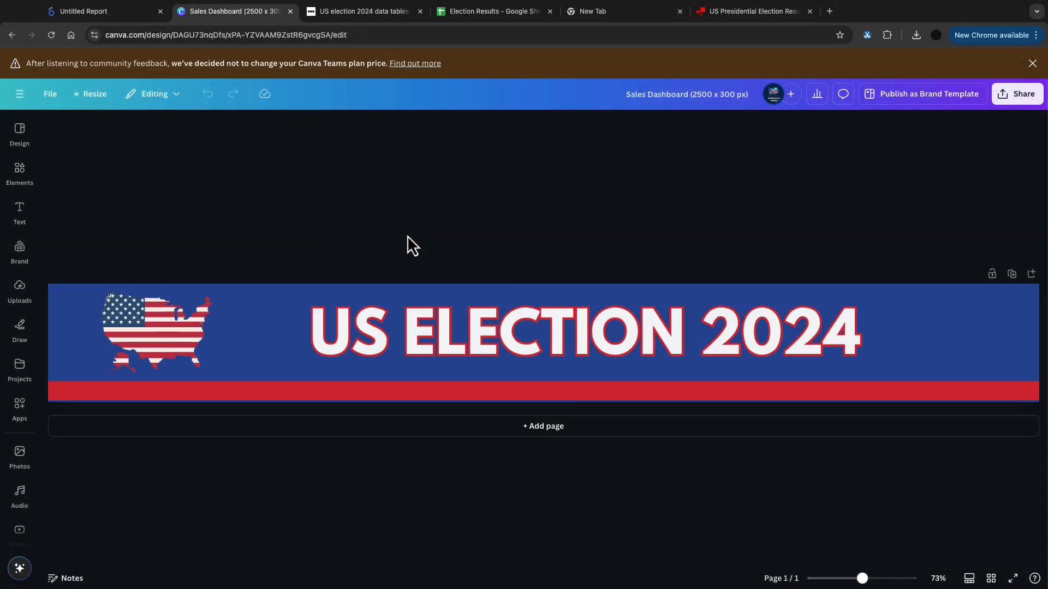
{"action": "mouse_move", "coordinate": [435, 240]}
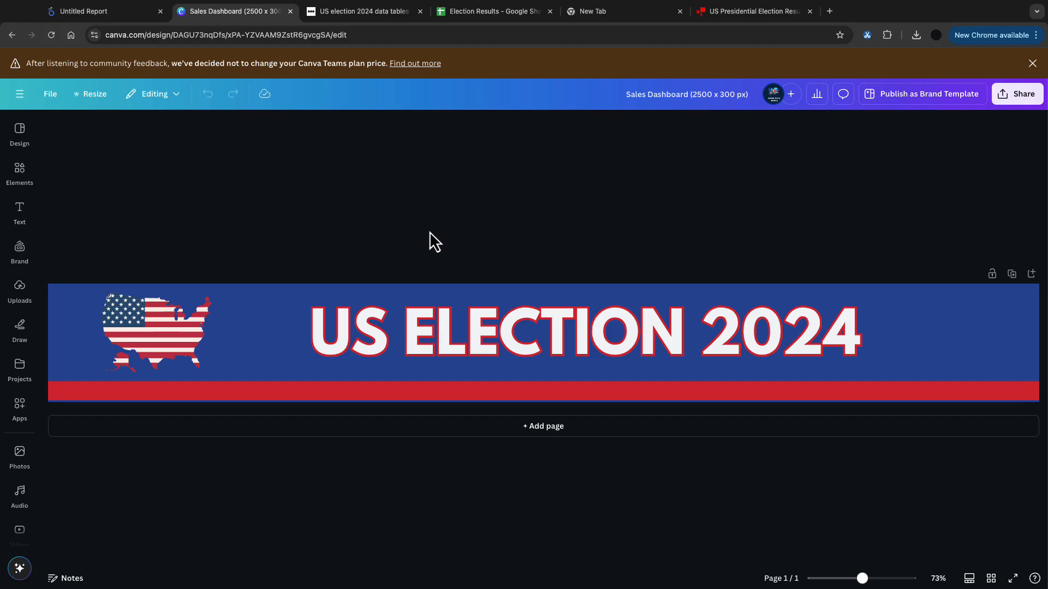
{"action": "left_click", "coordinate": [687, 94]}
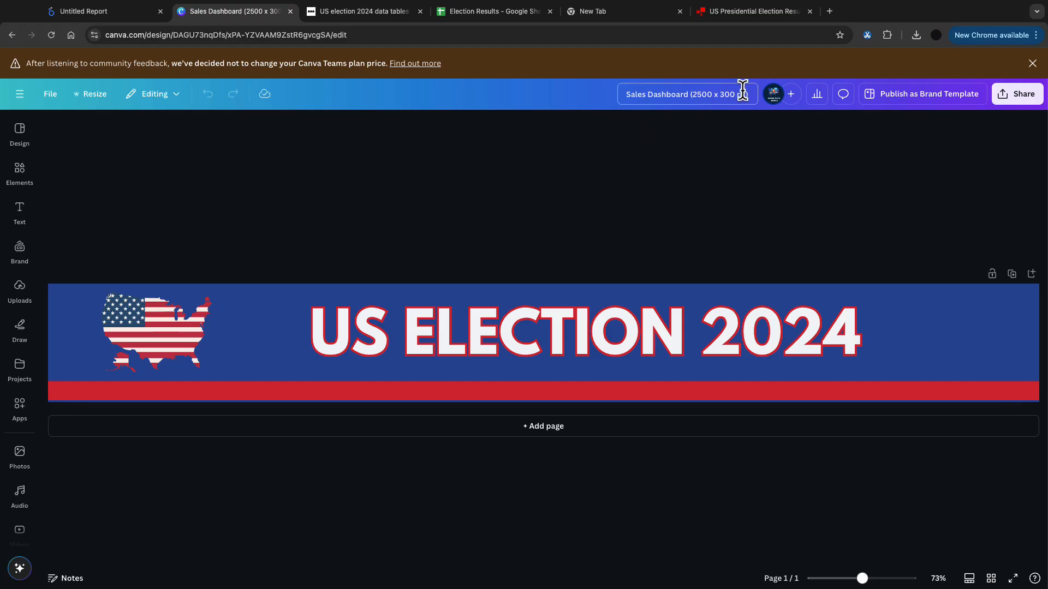
{"action": "left_click", "coordinate": [296, 393]}
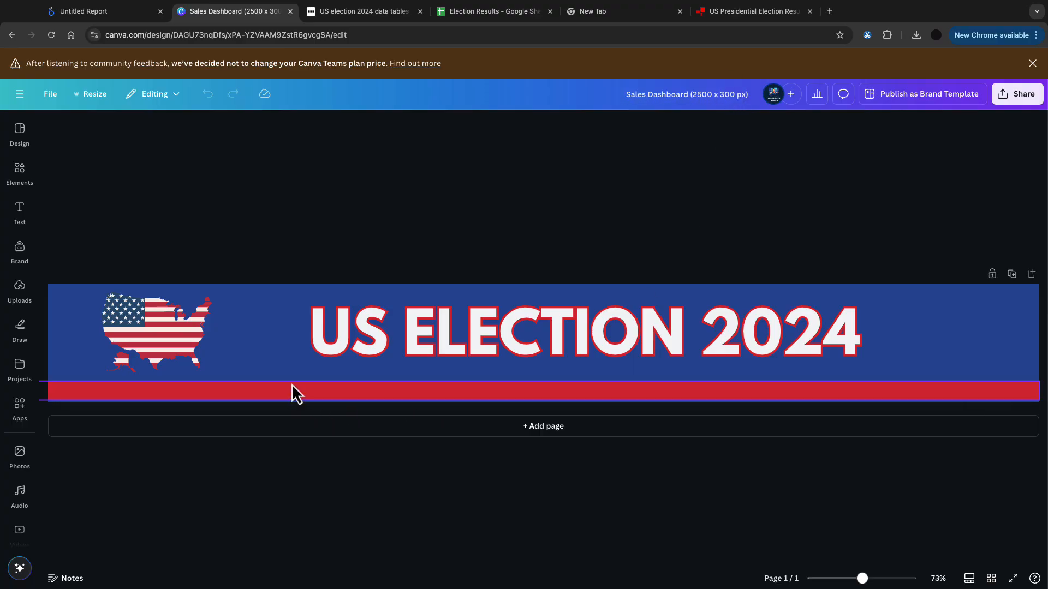
{"action": "left_click", "coordinate": [79, 11]}
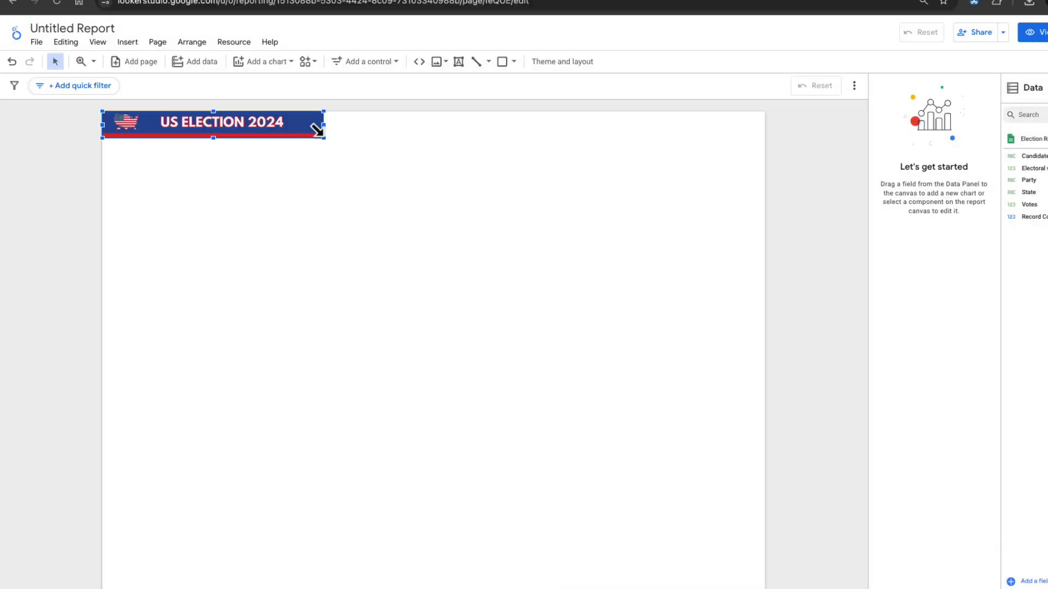
- Stretch the banner image across the full width of the page top
{"action": "left_click_drag", "start_coordinate": [323, 139], "coordinate": [774, 192]}
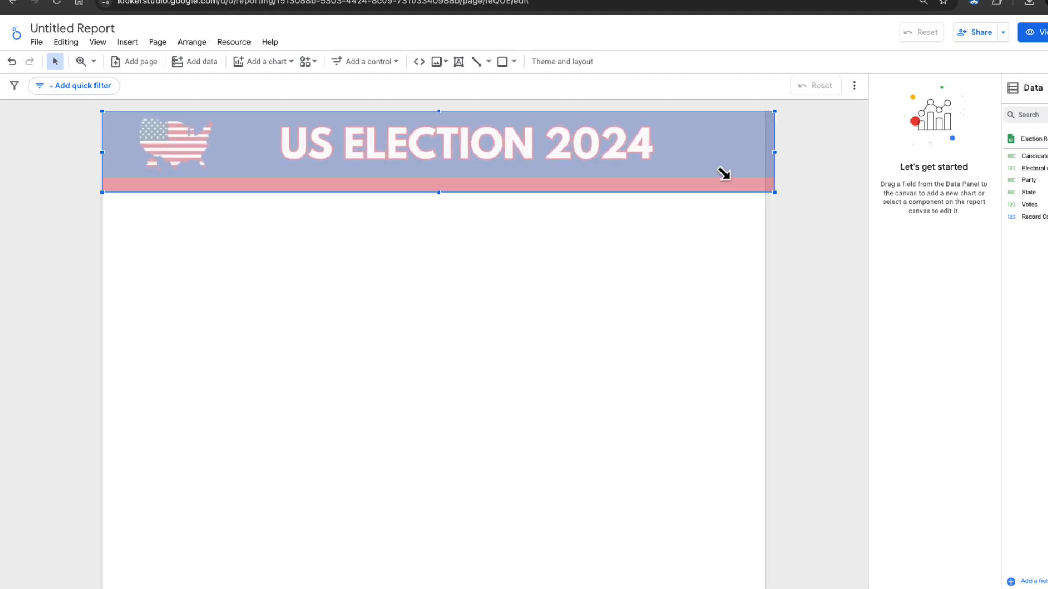
{"action": "left_click", "coordinate": [561, 61]}
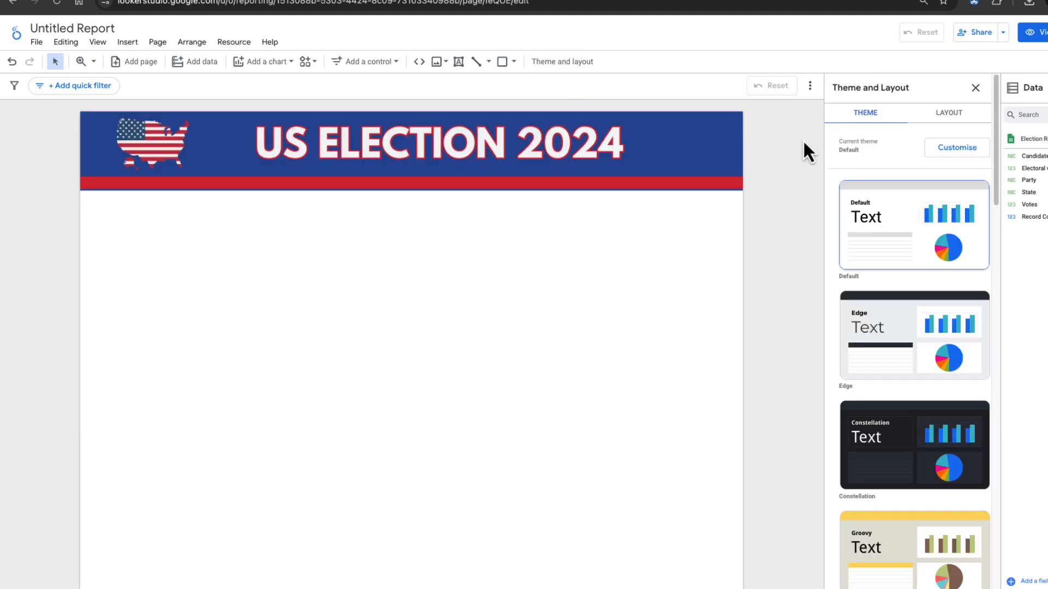
{"action": "scroll", "scroll_direction": "down", "scroll_amount": 3}
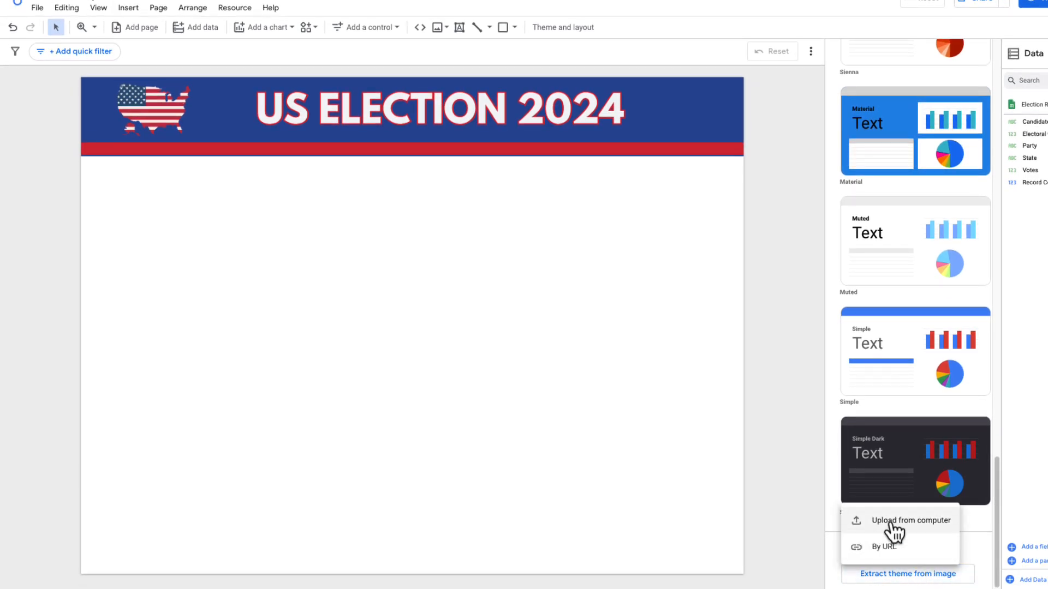
- Generate themes from the banner image, then cancel without applying one
{"action": "left_click", "coordinate": [910, 520]}
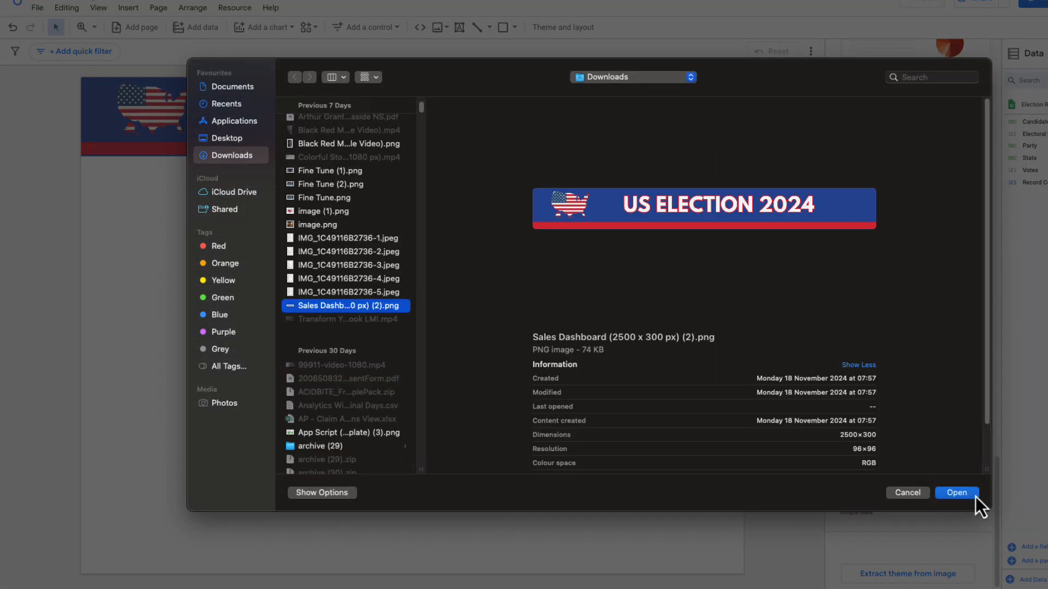
{"action": "left_click", "coordinate": [955, 492]}
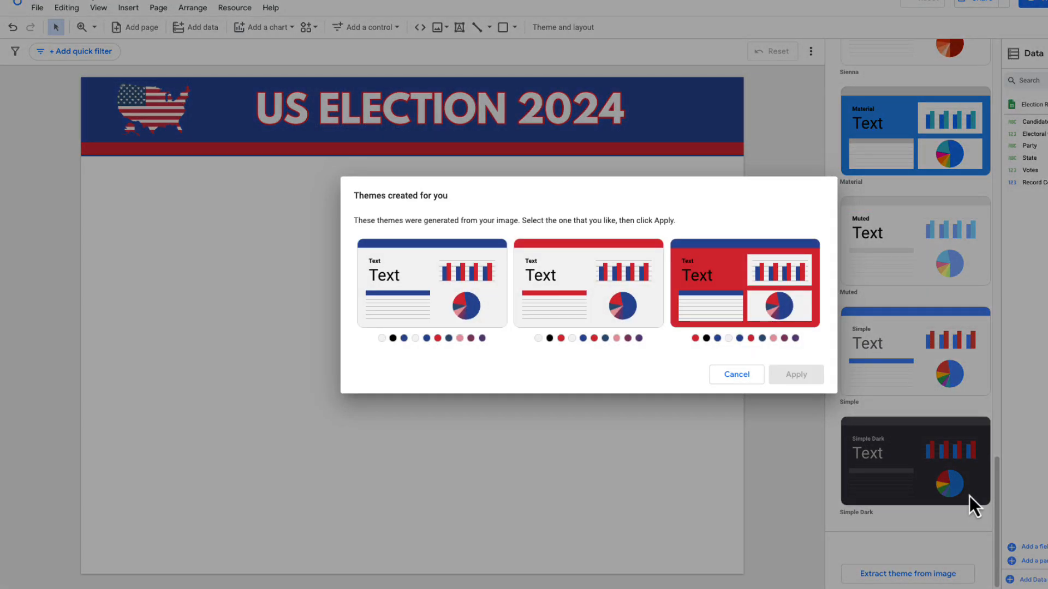
{"action": "mouse_move", "coordinate": [531, 313]}
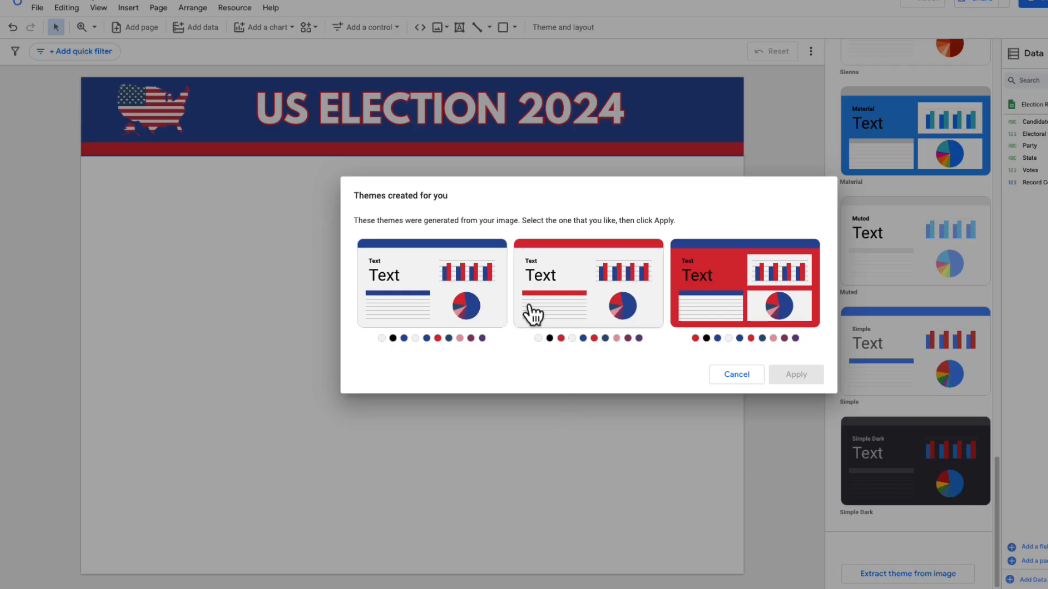
{"action": "left_click", "coordinate": [736, 374]}
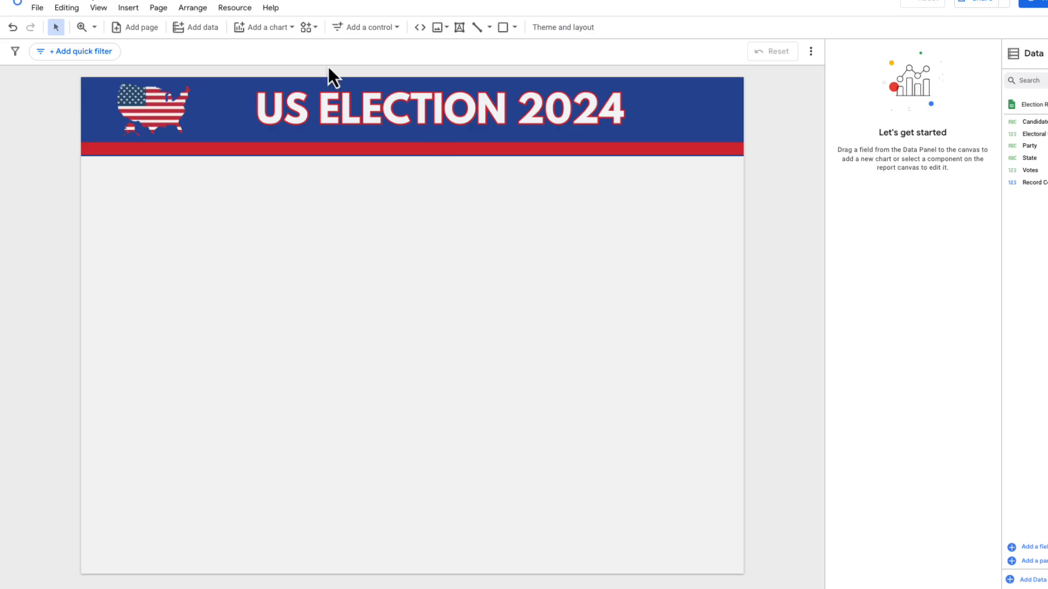
- Add a table with Votes and Electoral votes as metrics, removing Record Count
{"action": "left_click", "coordinate": [262, 28]}
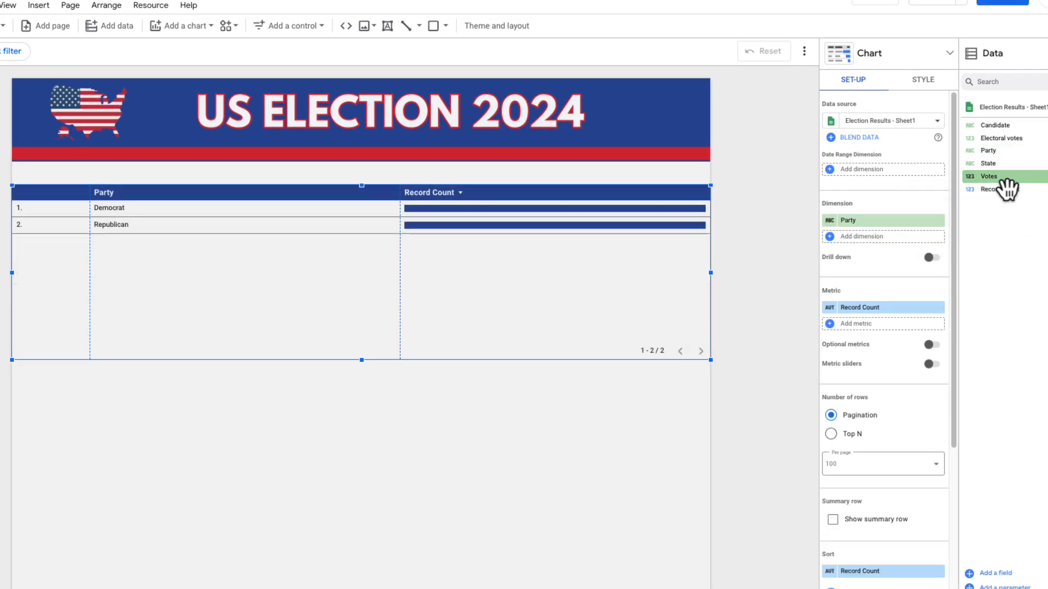
{"action": "left_click_drag", "start_coordinate": [995, 176], "coordinate": [882, 314]}
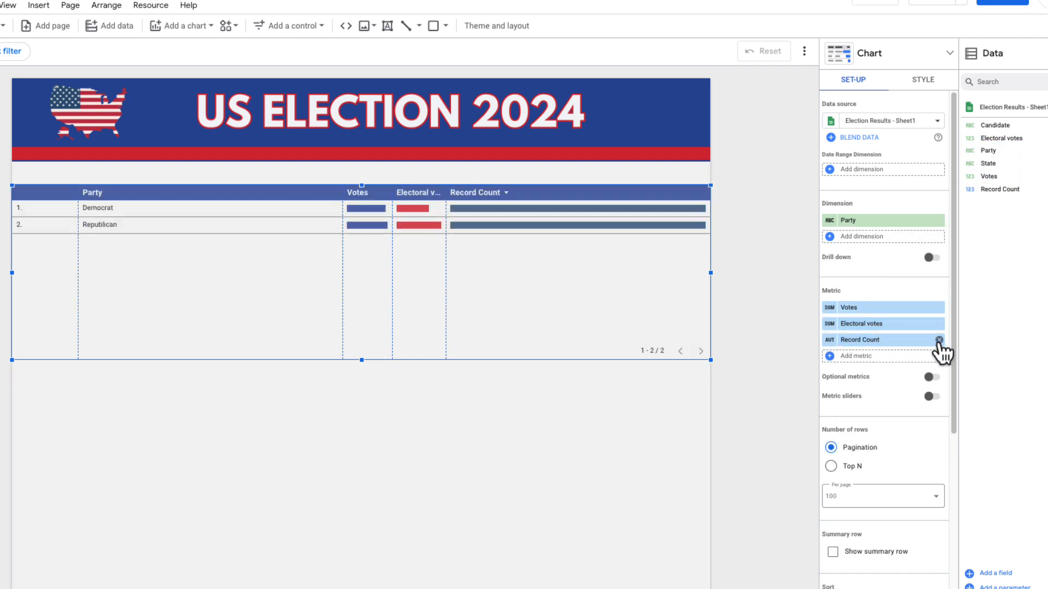
{"action": "left_click", "coordinate": [938, 339]}
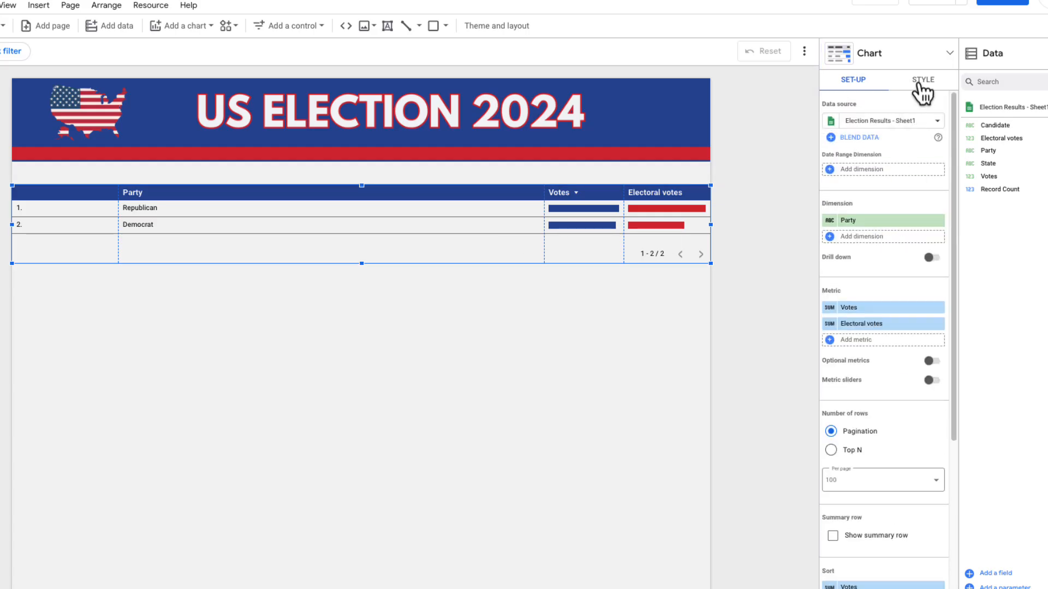
- Hide the table's row numbers and show numbers beside the bars
{"action": "left_click", "coordinate": [923, 80]}
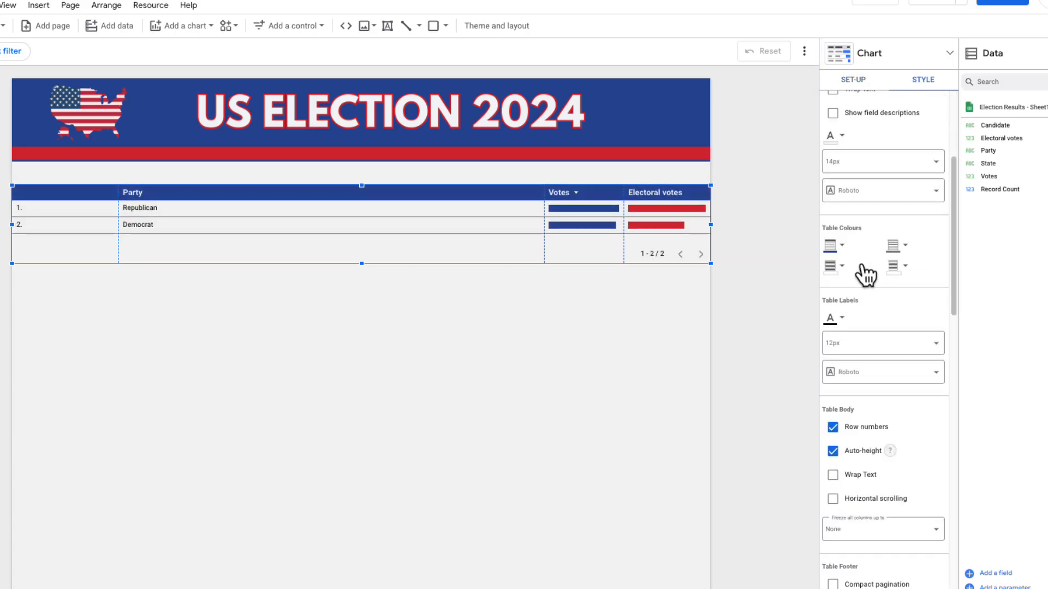
{"action": "left_click", "coordinate": [831, 427]}
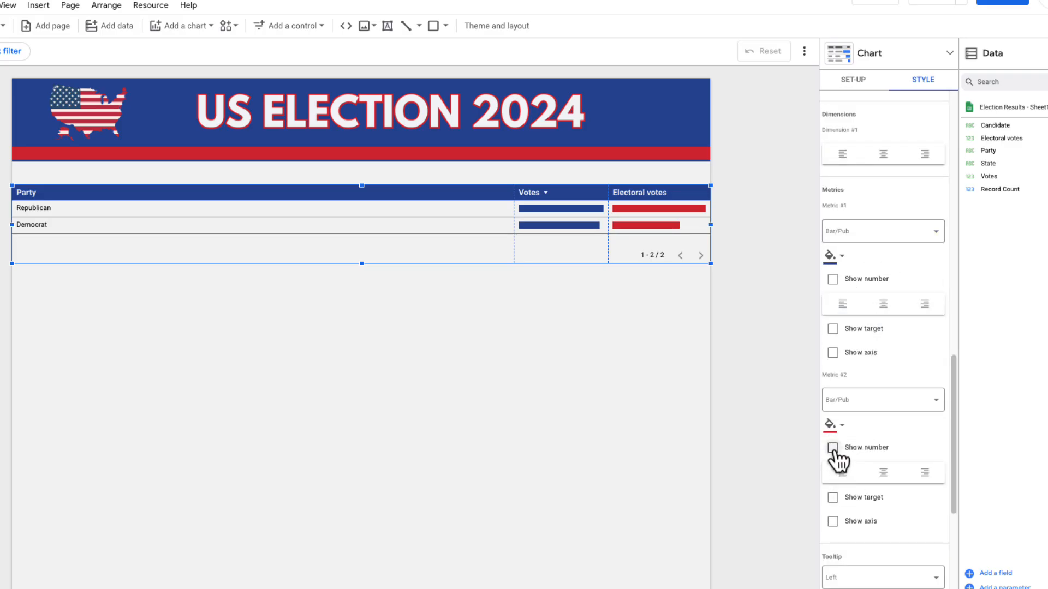
{"action": "left_click", "coordinate": [832, 447]}
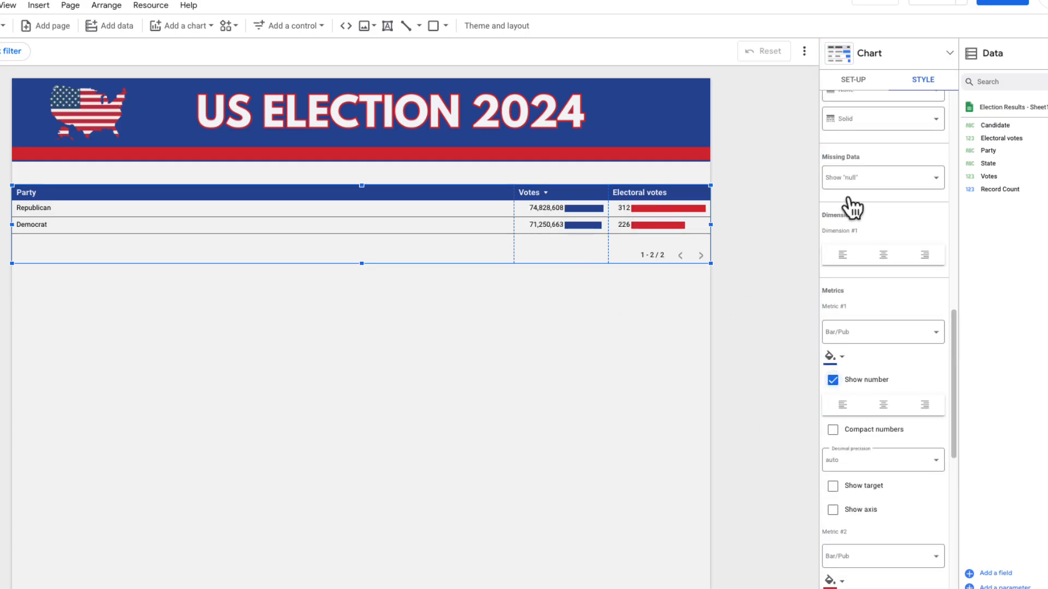
{"action": "left_click", "coordinate": [851, 80]}
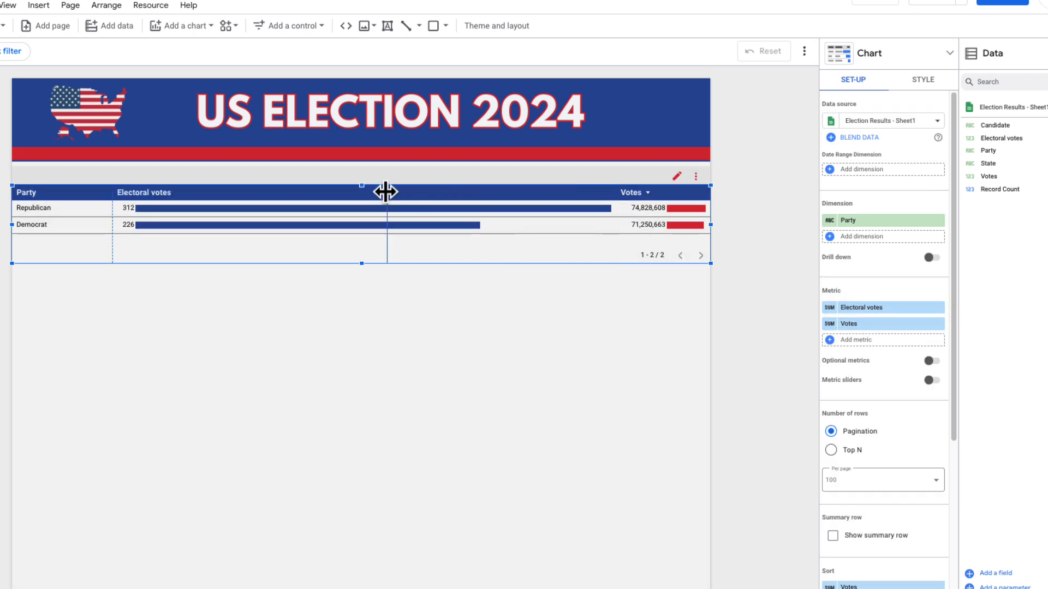
- Rename Votes to Popular Vote and show a 270 target line with axis on Electoral votes
{"action": "left_click", "coordinate": [848, 323]}
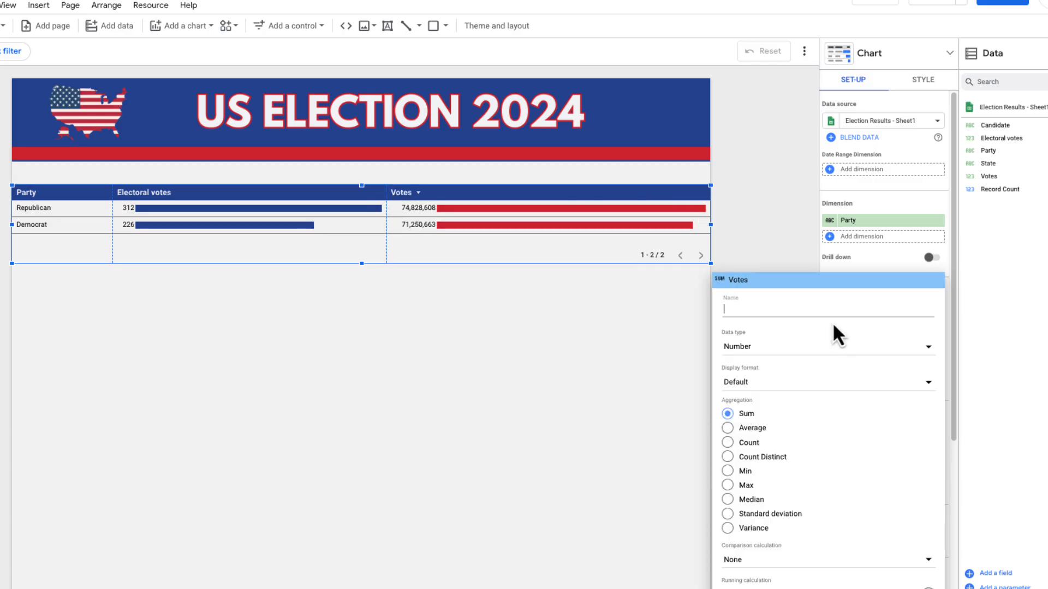
{"action": "type", "text": "Popular Vote"}
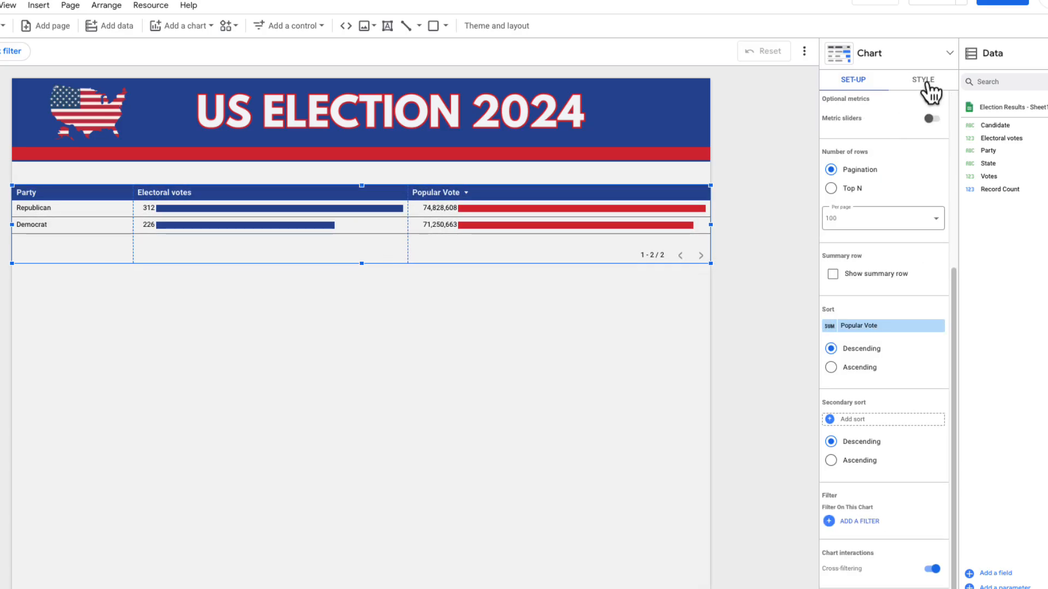
{"action": "left_click", "coordinate": [924, 80]}
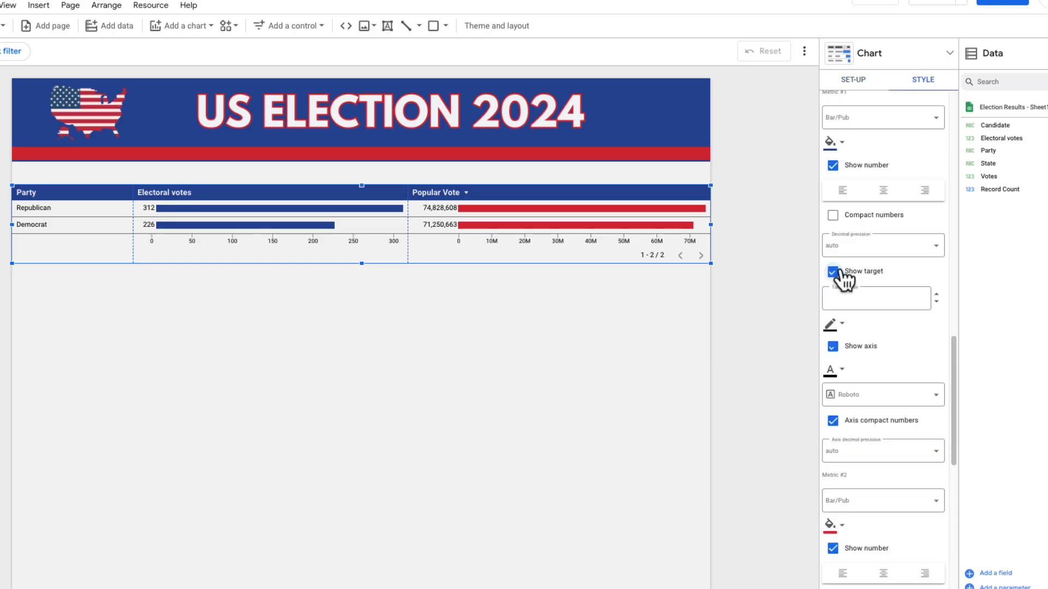
{"action": "type", "text": "270"}
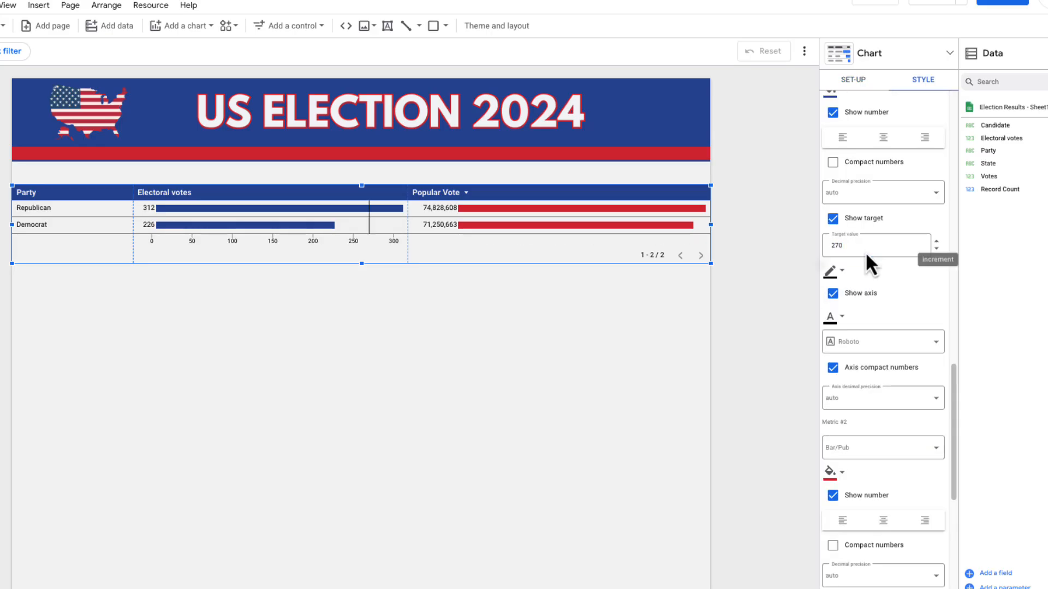
{"action": "left_click", "coordinate": [851, 80]}
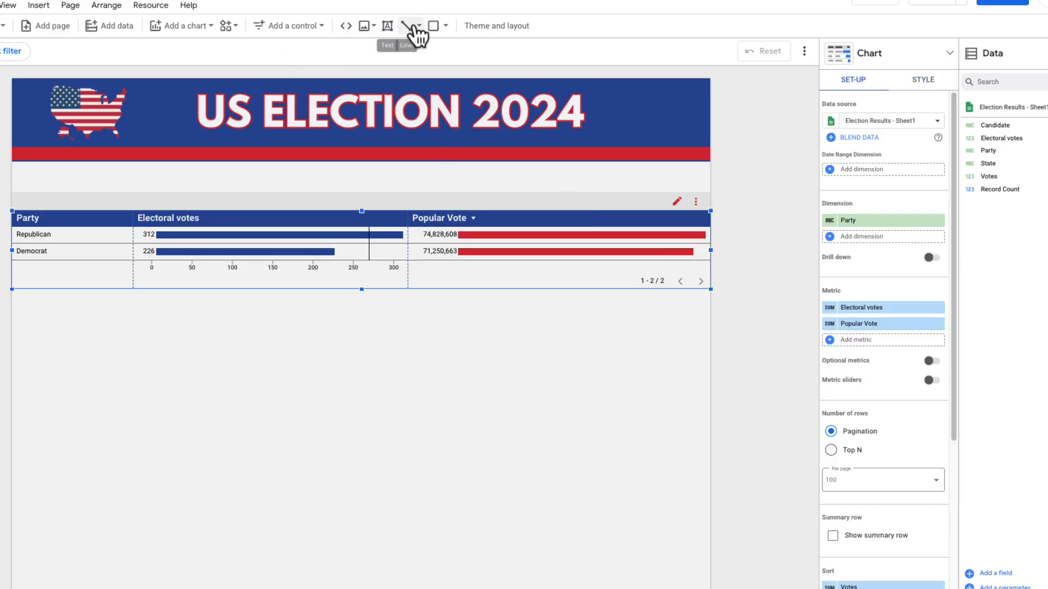
- Draw a rectangle over the table's page counter, filled with the page's light grey
{"action": "left_click", "coordinate": [407, 25]}
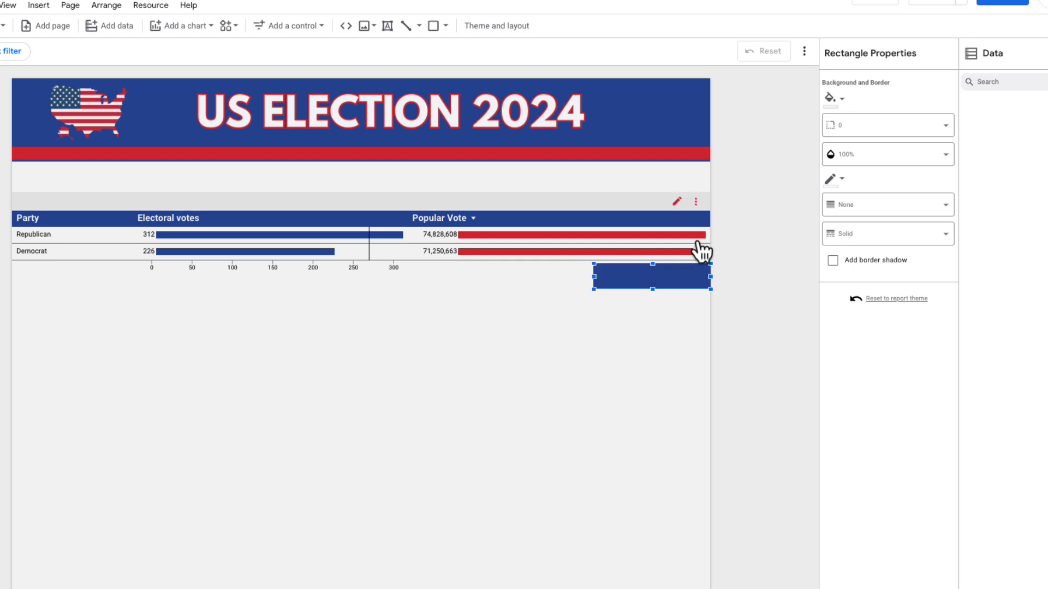
{"action": "mouse_move", "coordinate": [831, 99]}
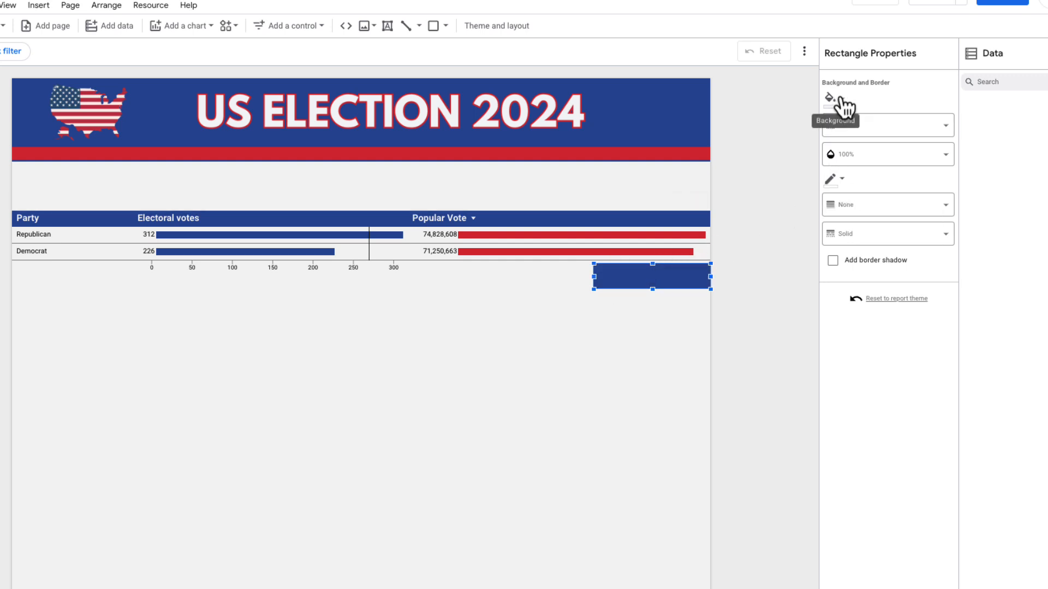
{"action": "left_click", "coordinate": [828, 100]}
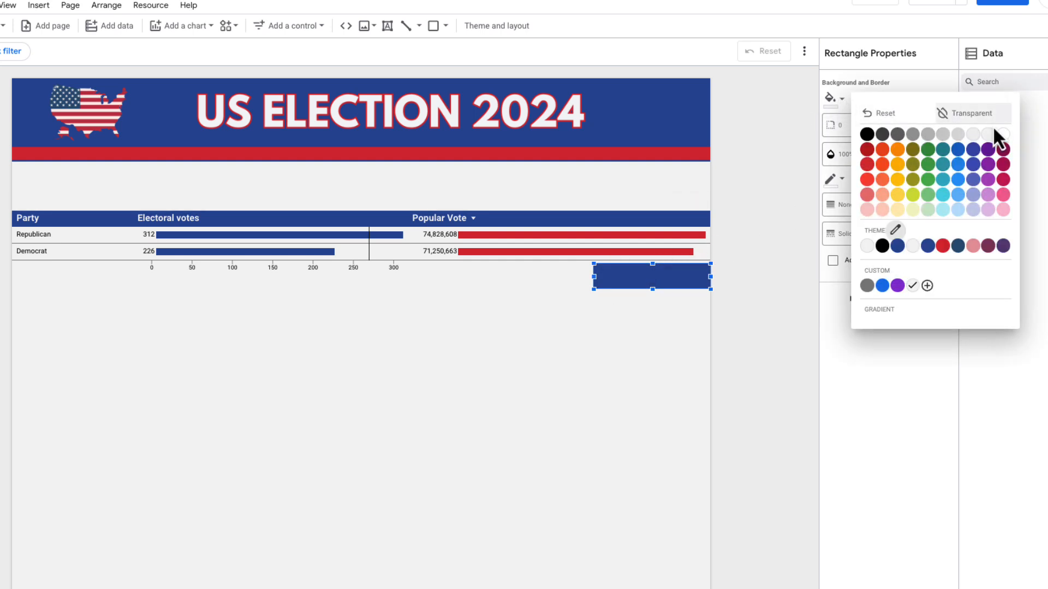
{"action": "left_click", "coordinate": [970, 112]}
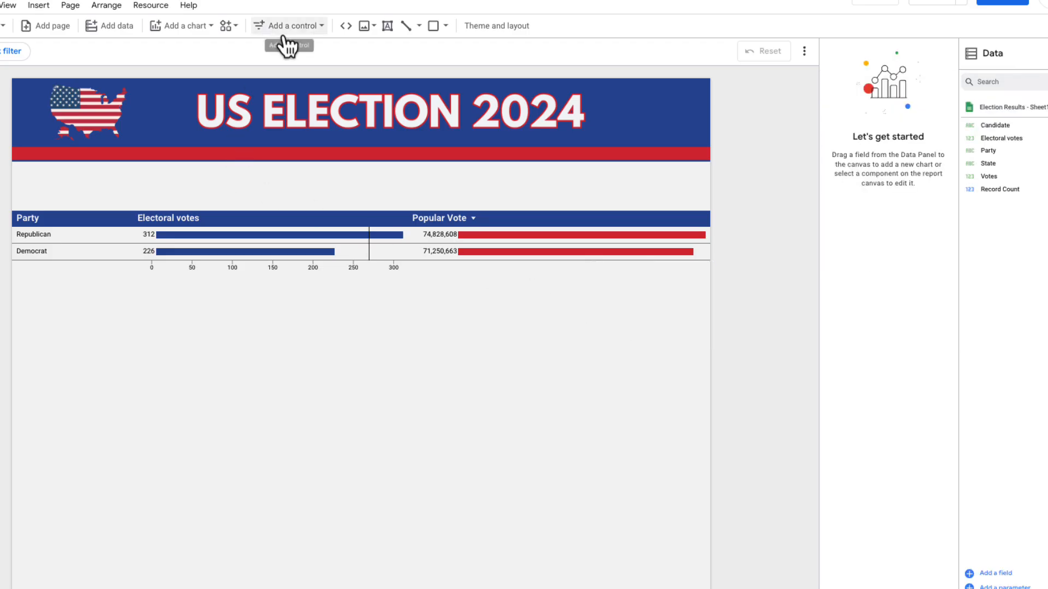
- Add a drop-down filter above the table, widened to its width and set to State
{"action": "left_click", "coordinate": [288, 25]}
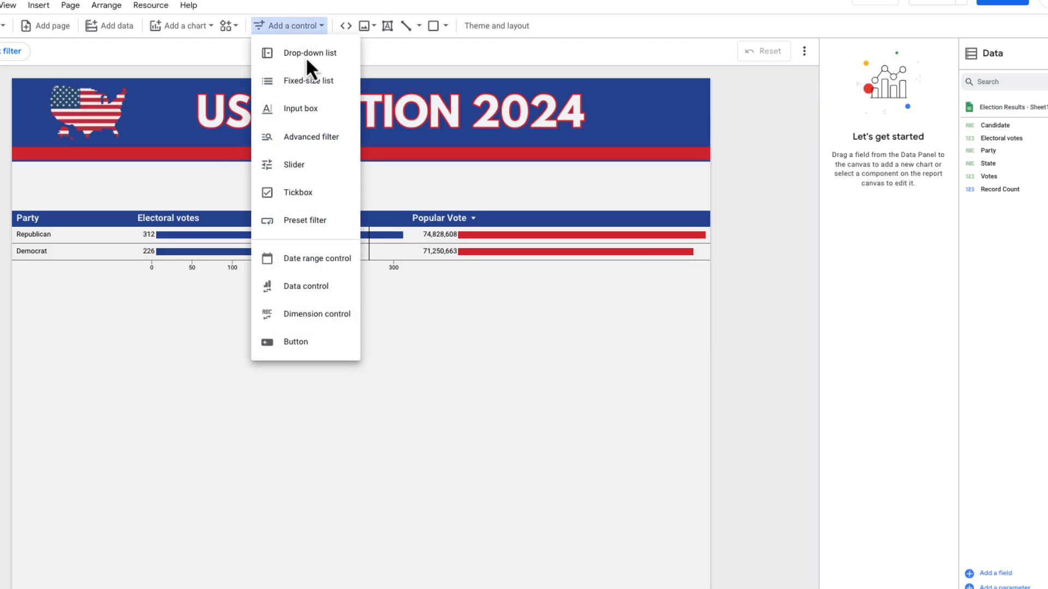
{"action": "left_click", "coordinate": [308, 53]}
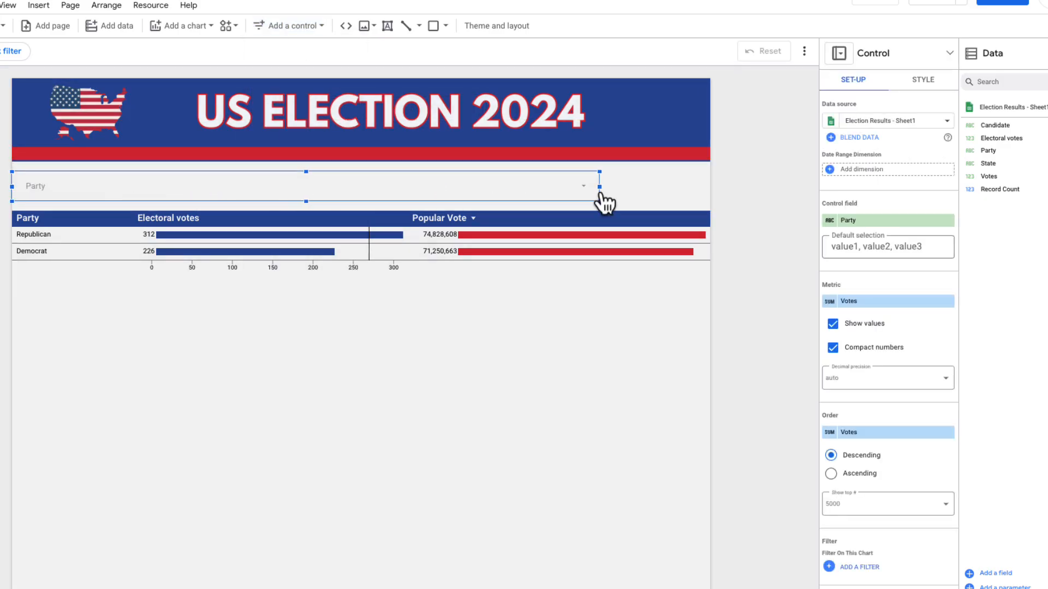
{"action": "left_click_drag", "start_coordinate": [598, 185], "coordinate": [695, 185]}
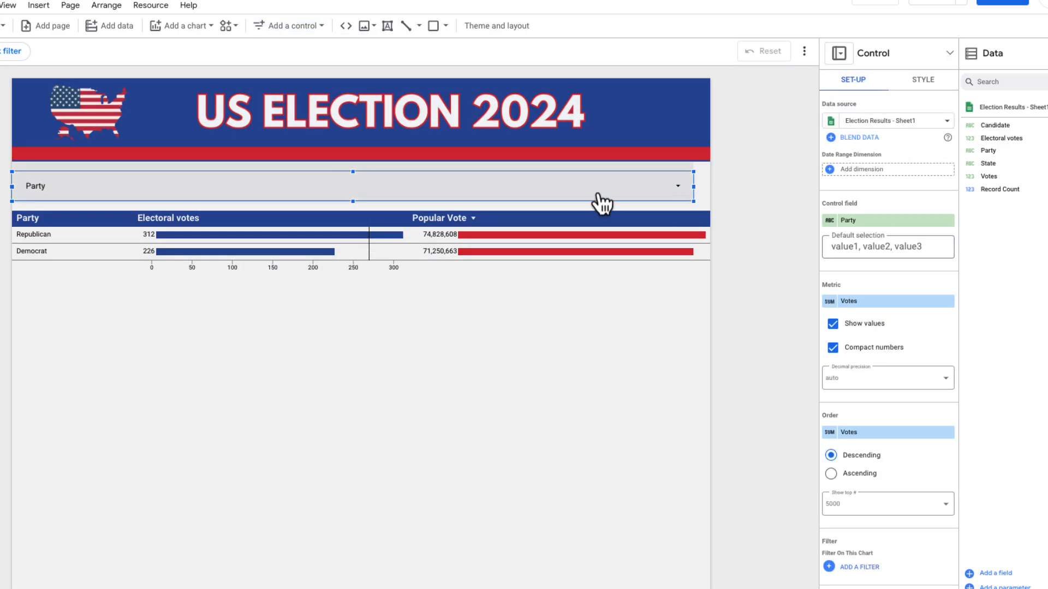
{"action": "left_click", "coordinate": [676, 186]}
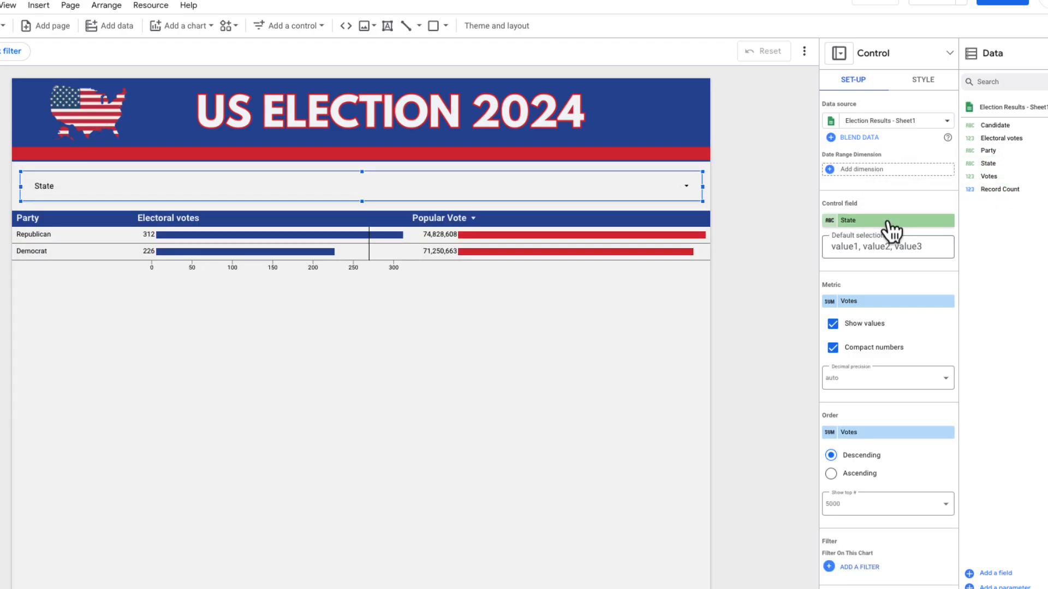
{"action": "mouse_move", "coordinate": [928, 232]}
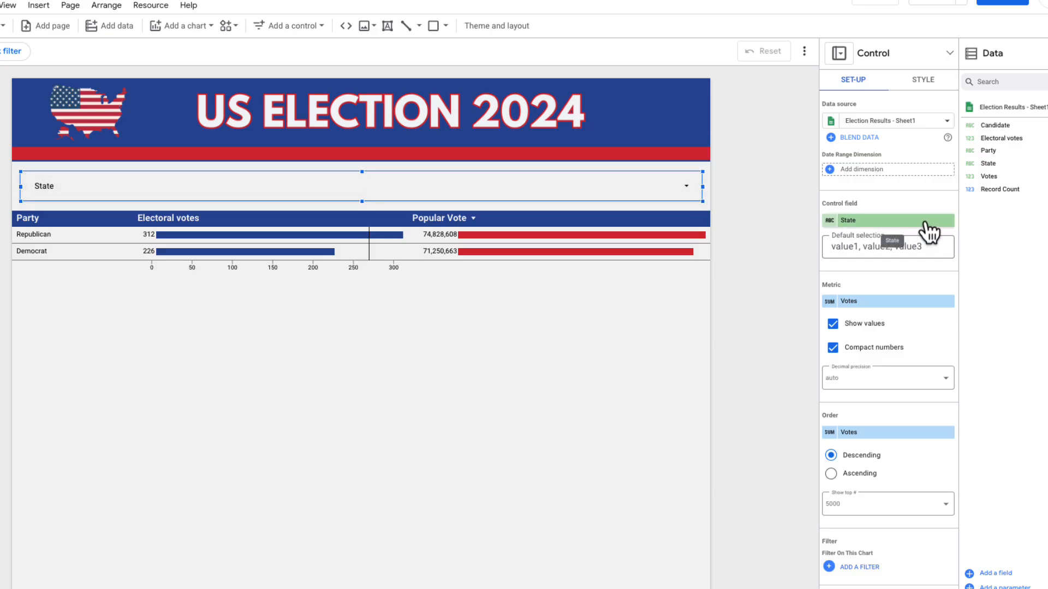
- Restyle the State drop-down with a dark blue fill, white text and red border
{"action": "left_click", "coordinate": [922, 79]}
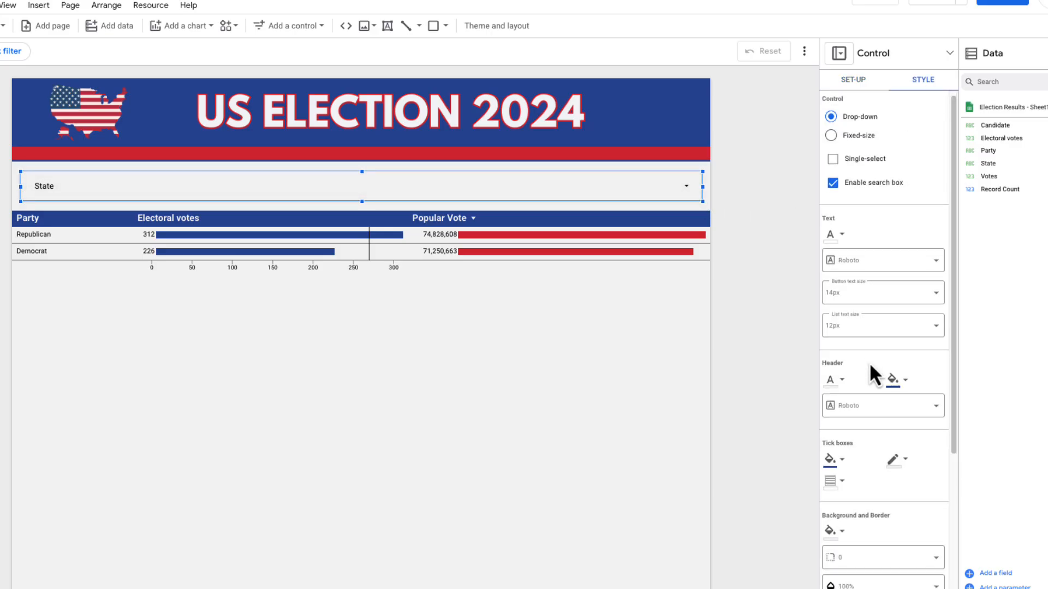
{"action": "left_click", "coordinate": [831, 334]}
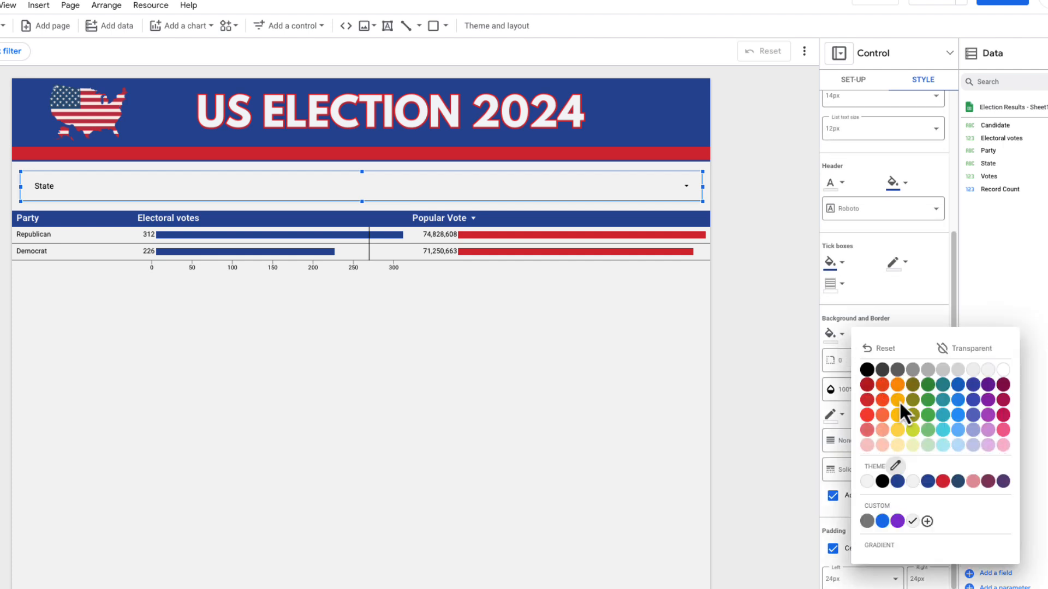
{"action": "mouse_move", "coordinate": [897, 482]}
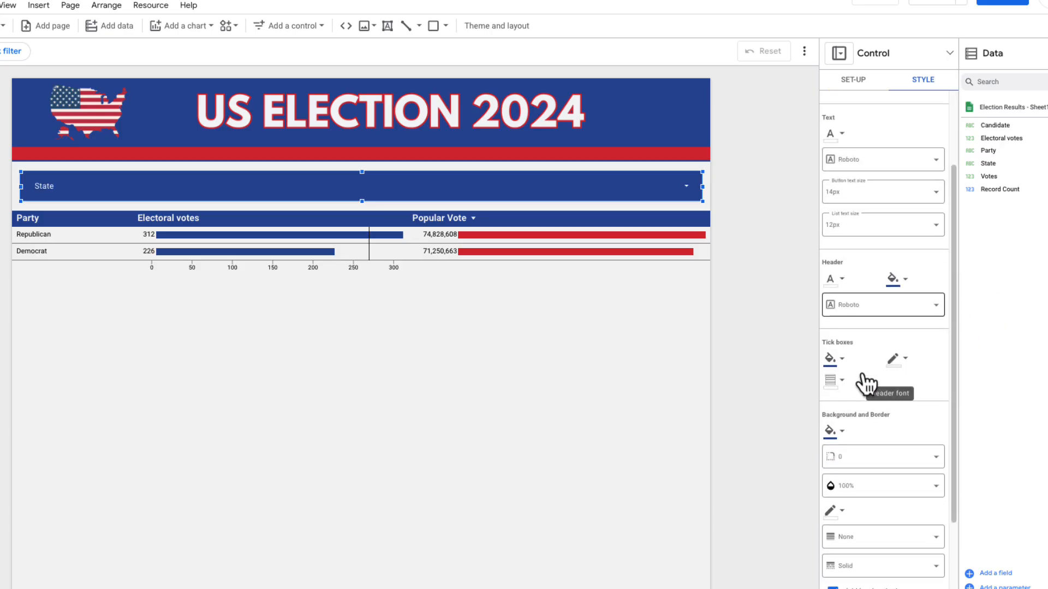
{"action": "scroll", "scroll_direction": "down", "scroll_amount": 3}
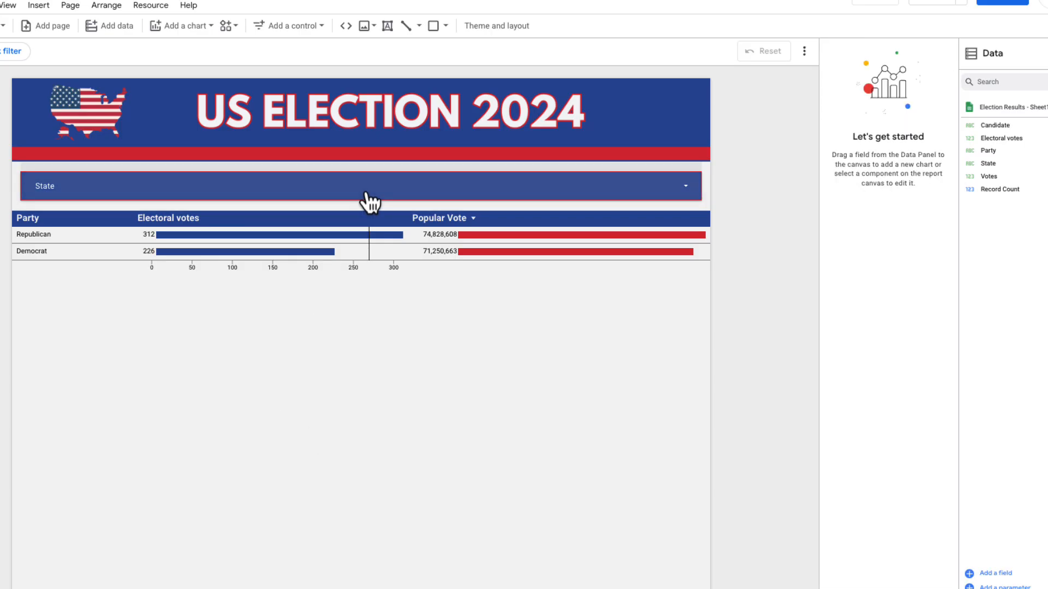
{"action": "left_click", "coordinate": [367, 185]}
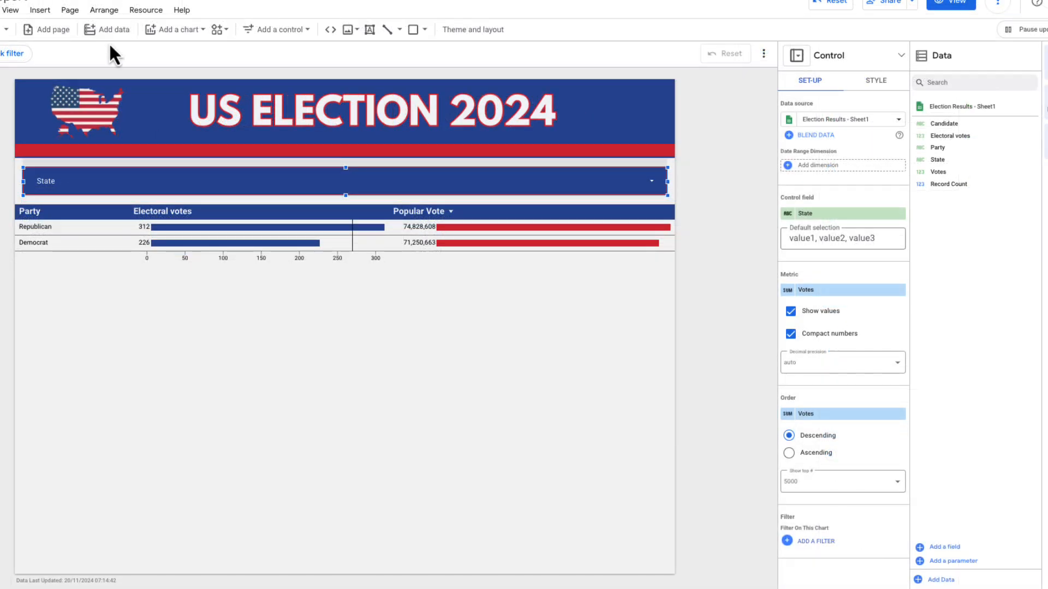
- Insert a Geo chart with State as geo dimension, Electoral votes metric and optional Votes metric renamed Popular Vote
{"action": "left_click", "coordinate": [173, 28]}
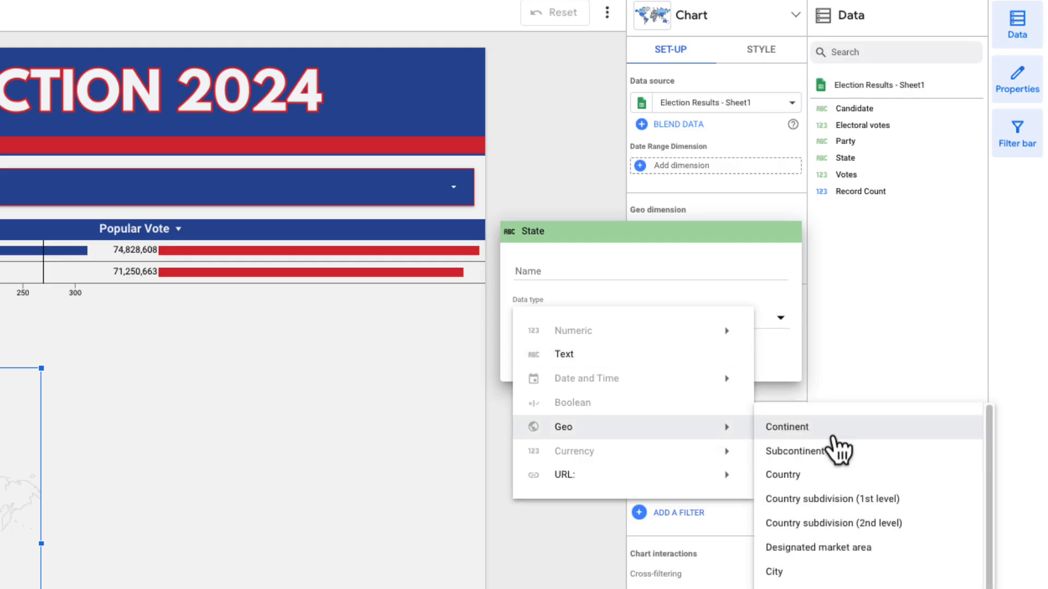
{"action": "left_click", "coordinate": [832, 498]}
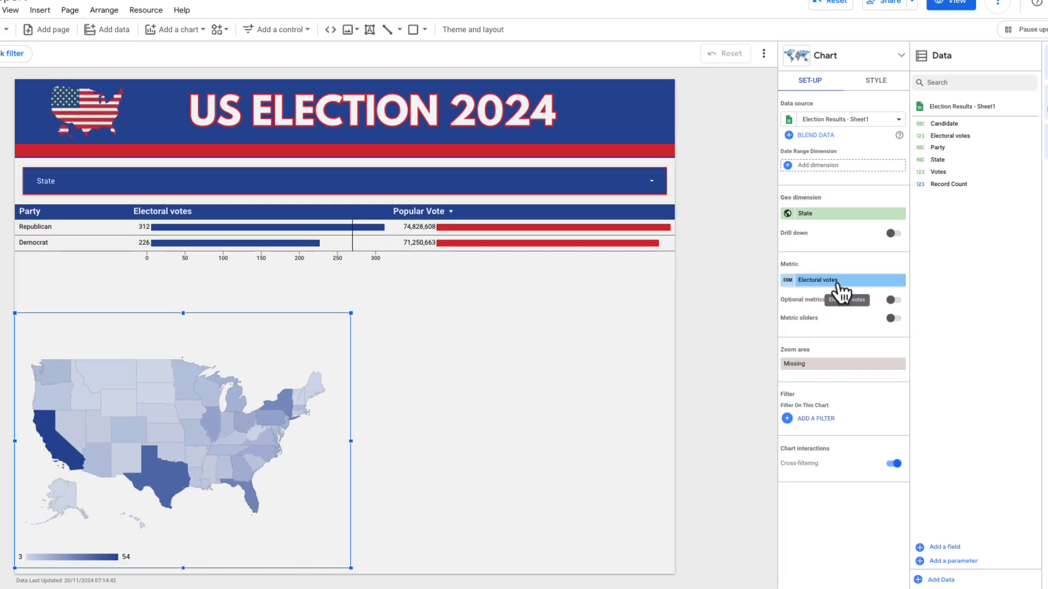
{"action": "mouse_move", "coordinate": [141, 390]}
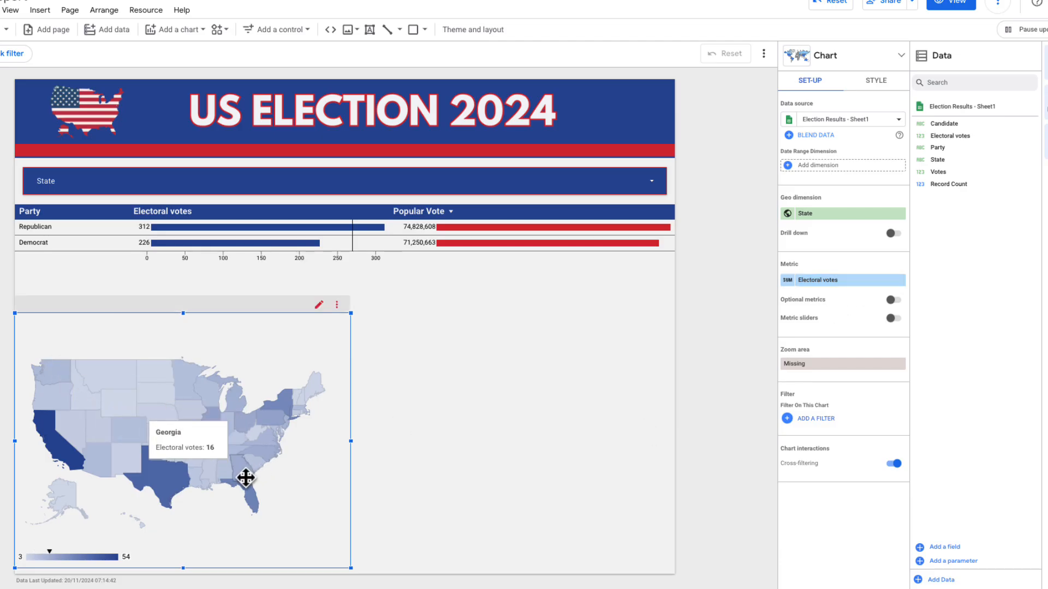
{"action": "mouse_move", "coordinate": [883, 312]}
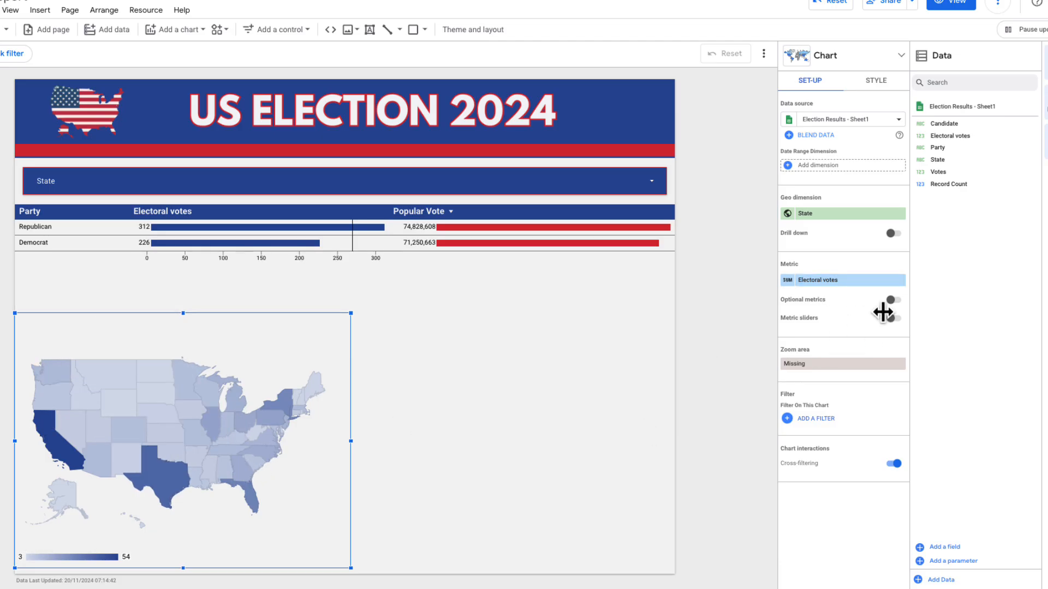
{"action": "left_click", "coordinate": [893, 299]}
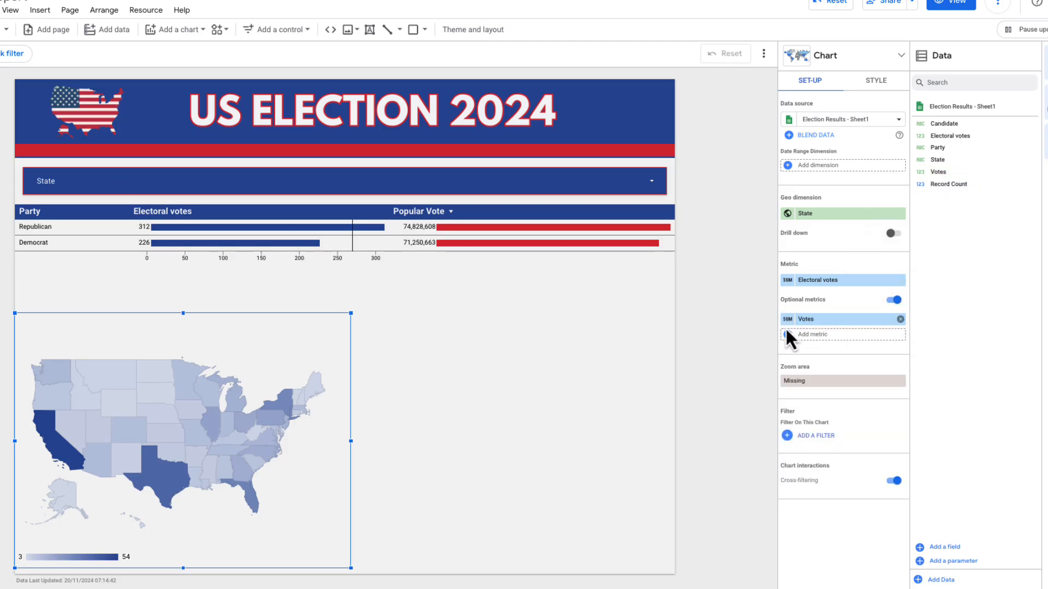
{"action": "left_click", "coordinate": [806, 319]}
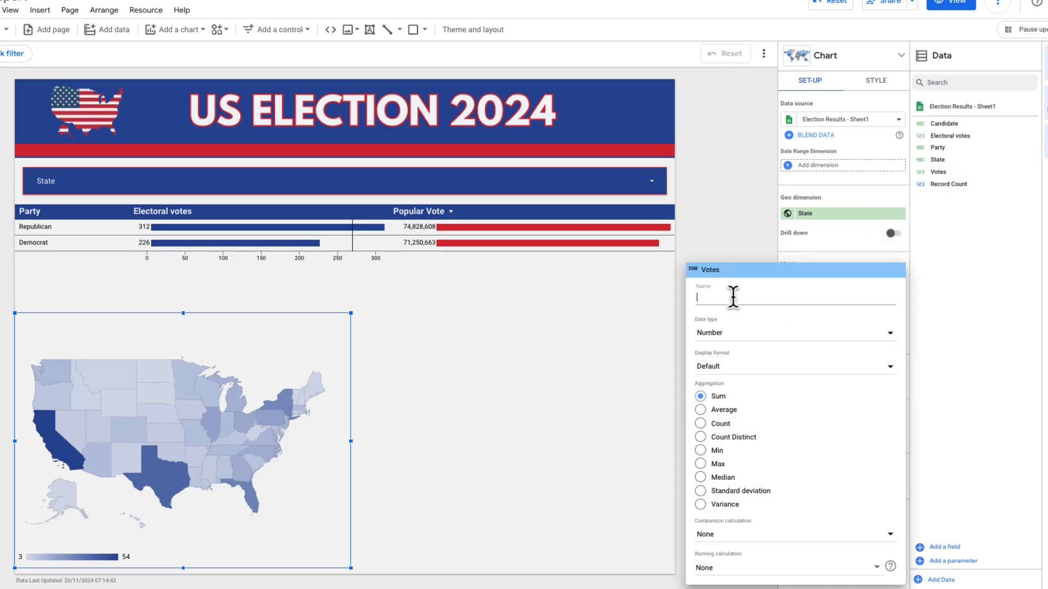
{"action": "type", "text": "Popular Vo"}
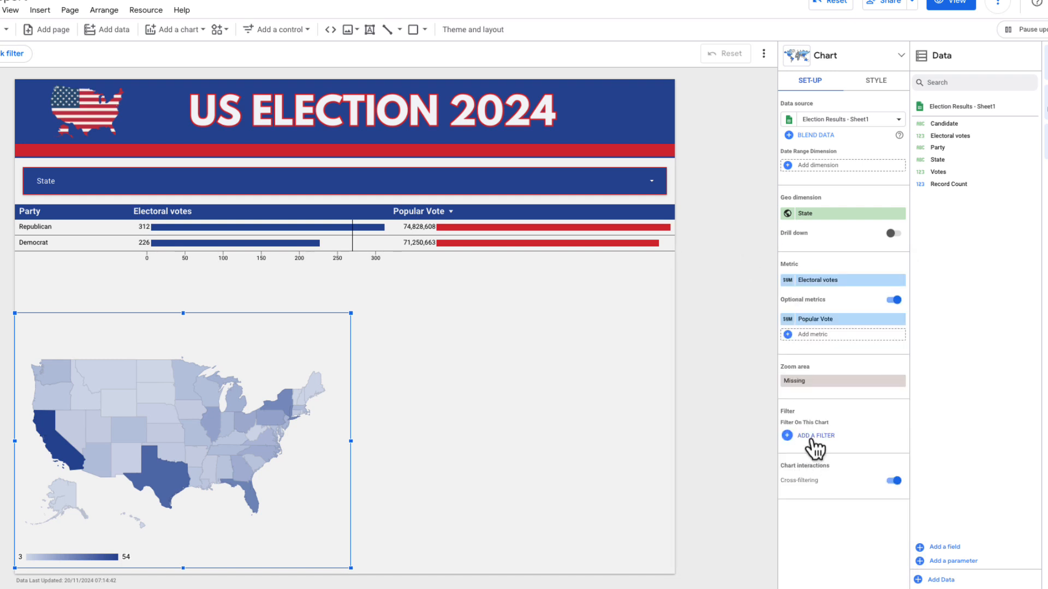
- Filter the map to Include Candidate Equal to Kamala Harris and save
{"action": "left_click", "coordinate": [811, 435]}
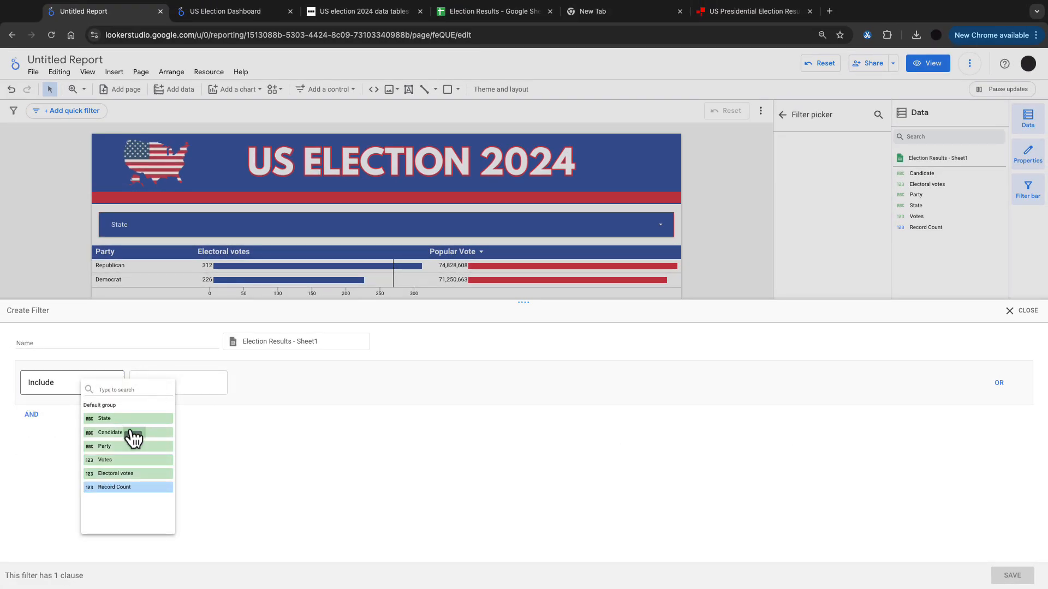
{"action": "left_click", "coordinate": [109, 432]}
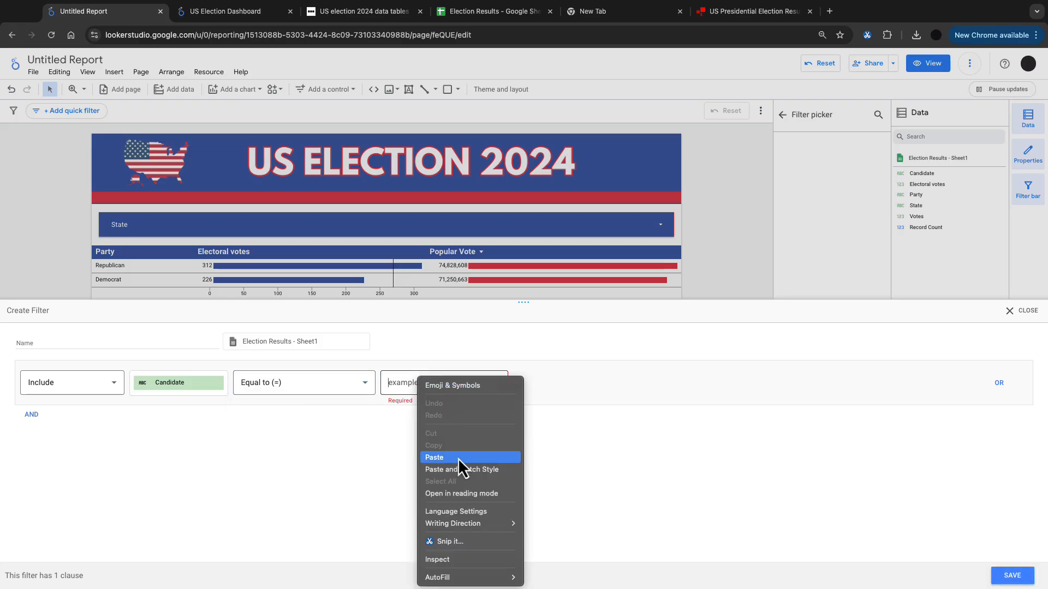
{"action": "left_click", "coordinate": [433, 457]}
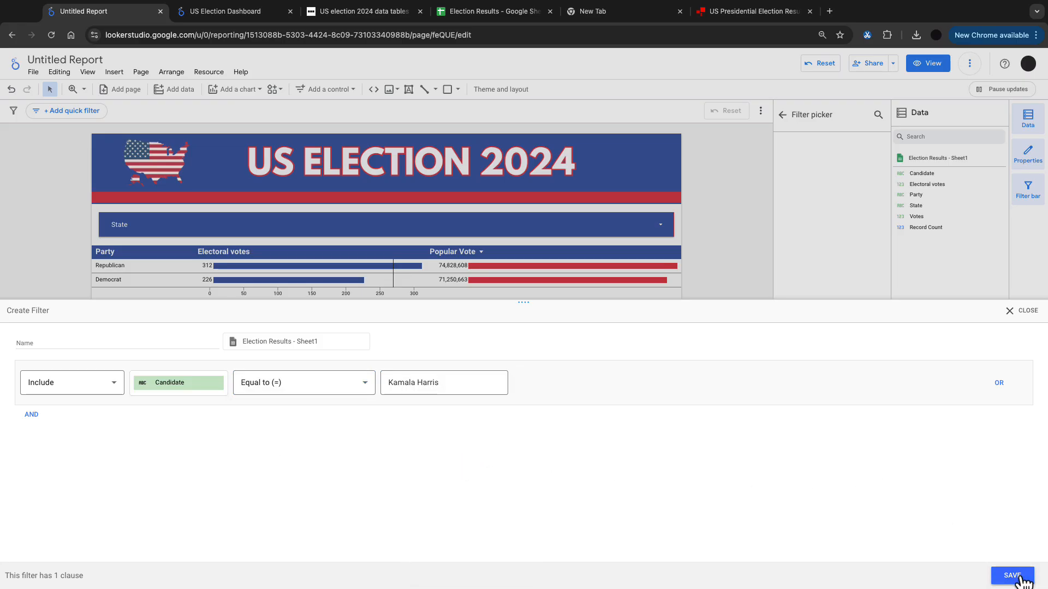
{"action": "left_click", "coordinate": [1012, 575]}
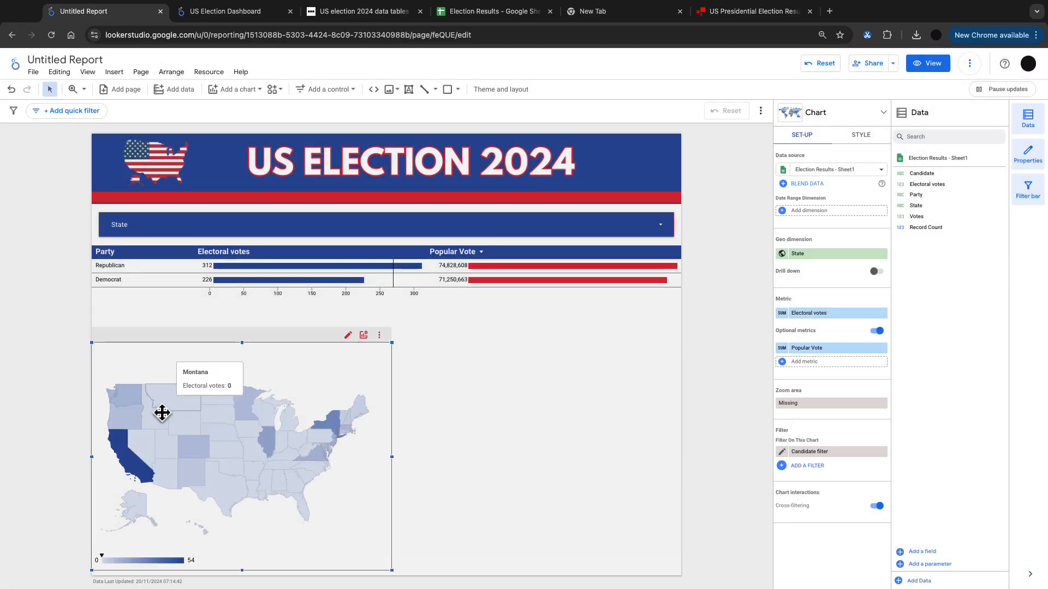
{"action": "mouse_move", "coordinate": [407, 421]}
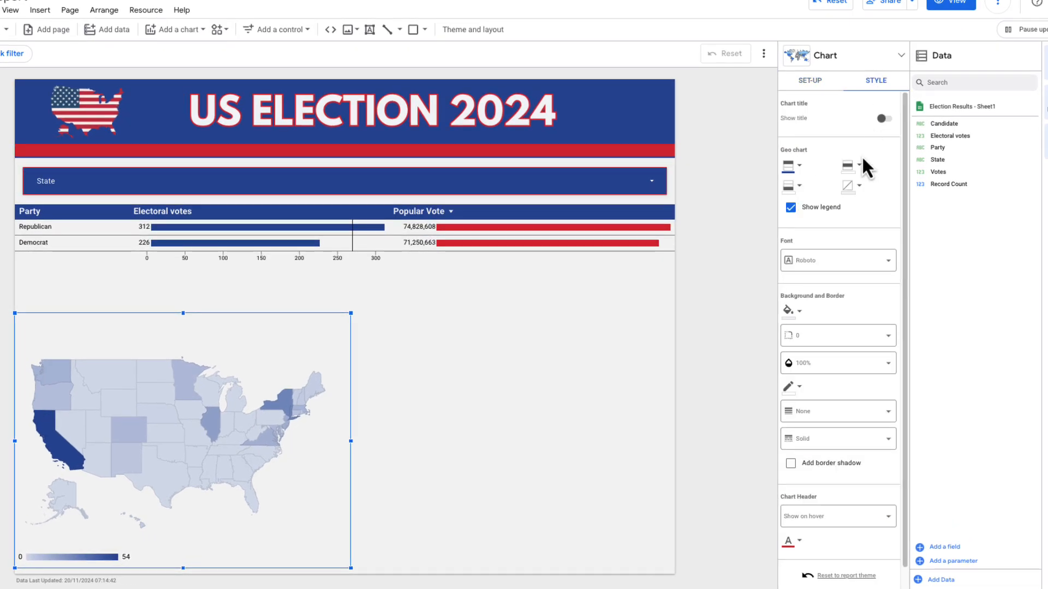
- Title the map 'Democrat Vote' at 36px centred and set the minimum map colour to white
{"action": "left_click", "coordinate": [884, 118]}
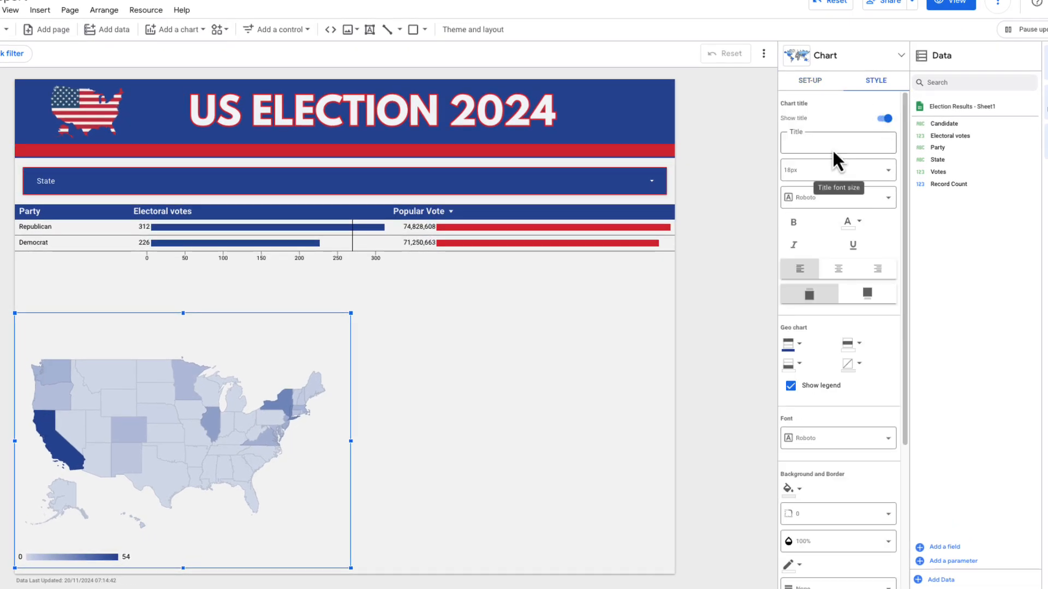
{"action": "type", "text": "Democrat Vote"}
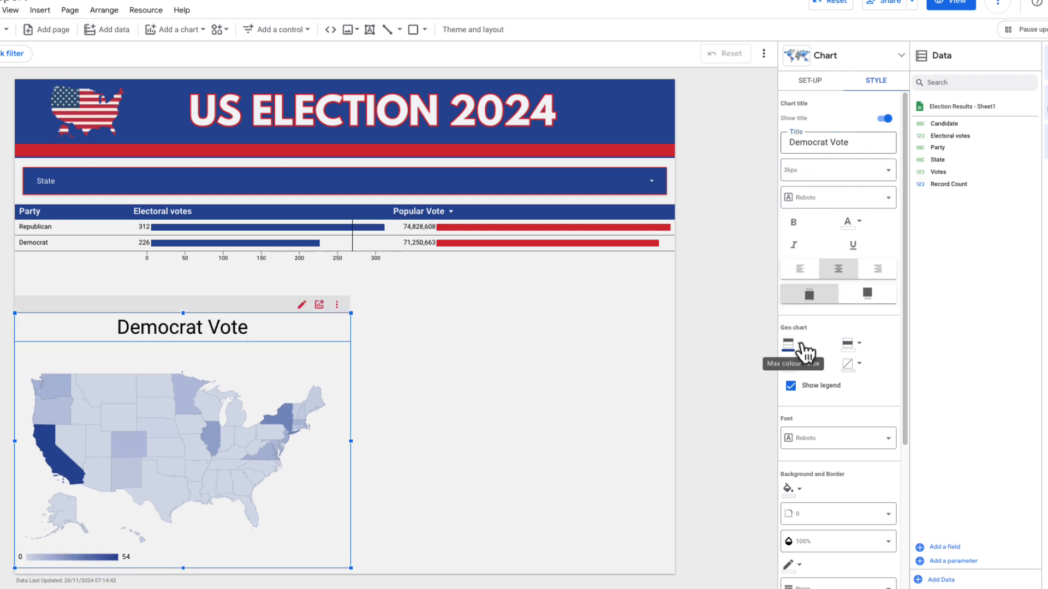
{"action": "left_click", "coordinate": [788, 344]}
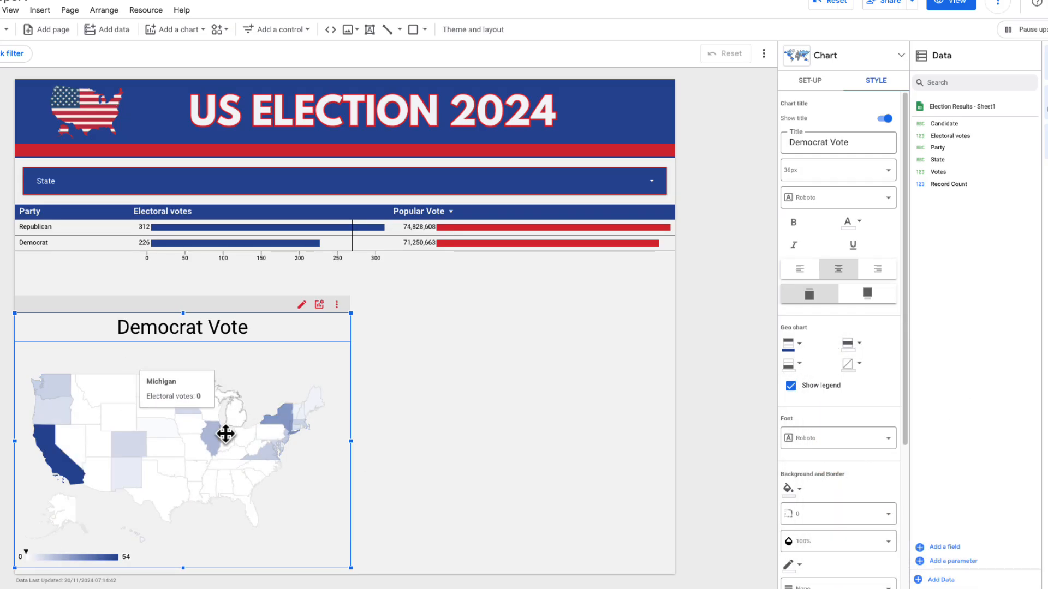
{"action": "mouse_move", "coordinate": [256, 436]}
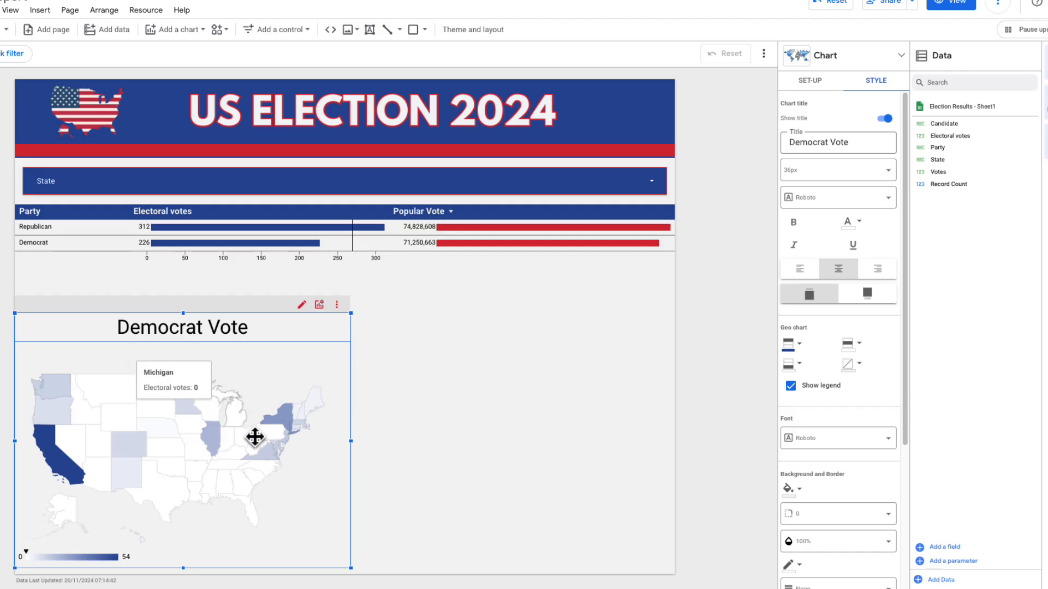
{"action": "mouse_move", "coordinate": [105, 554]}
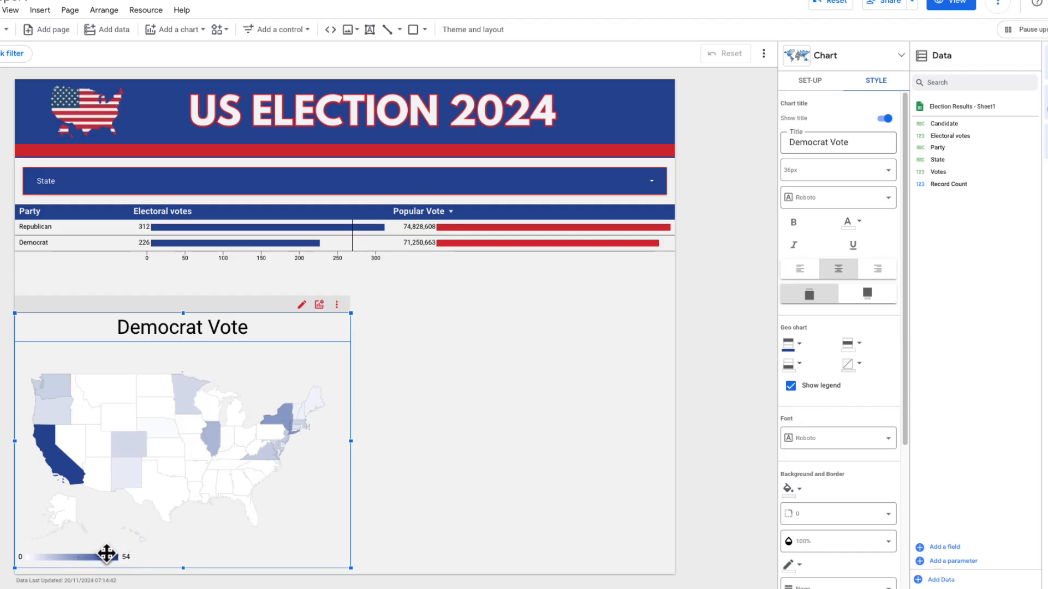
{"action": "left_click", "coordinate": [790, 385]}
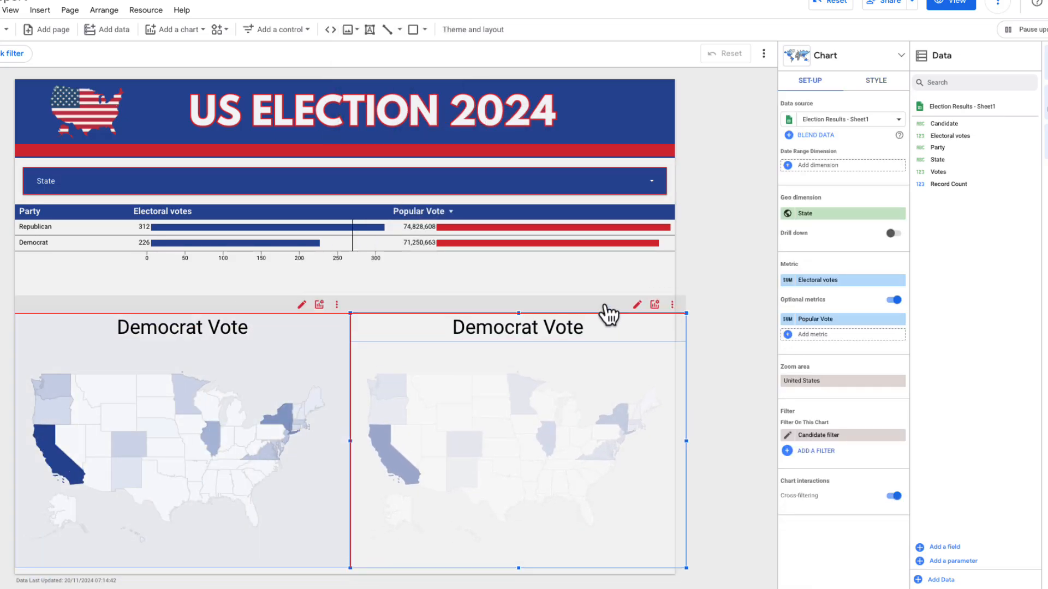
- On the duplicated map, edit the Candidate filter, retitle it 'Republican Vote', shade red and hide the legend
{"action": "left_click", "coordinate": [817, 436]}
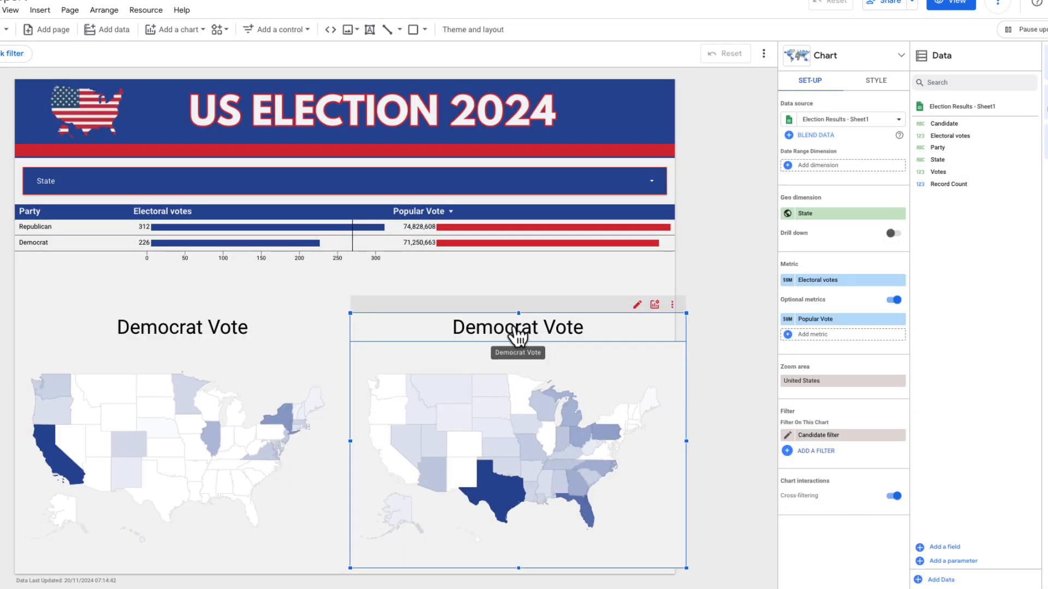
{"action": "left_click", "coordinate": [874, 79]}
{"action": "type", "text": "Republican Vote"}
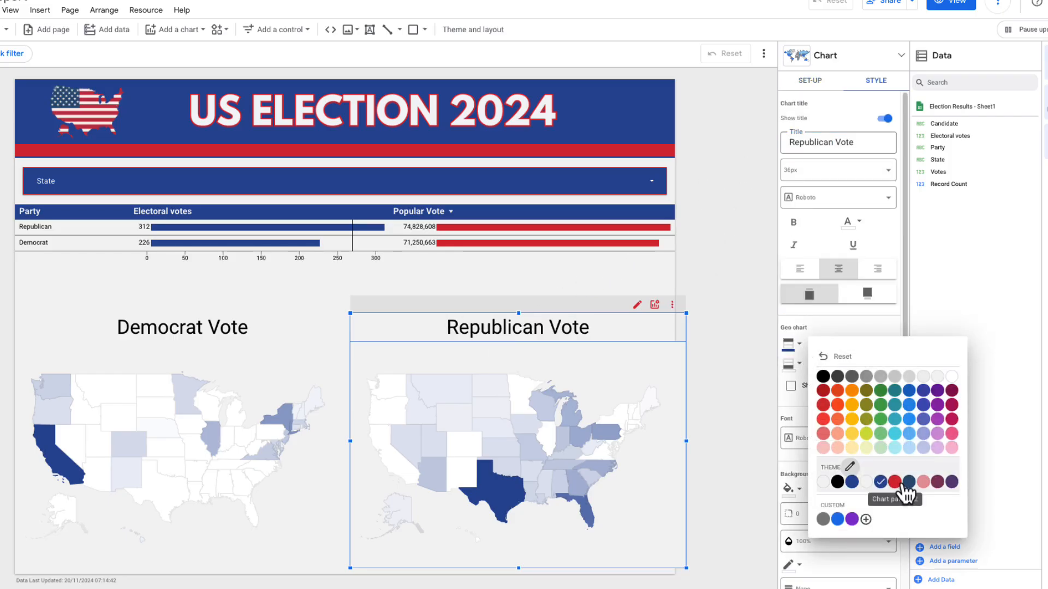
{"action": "left_click", "coordinate": [894, 481]}
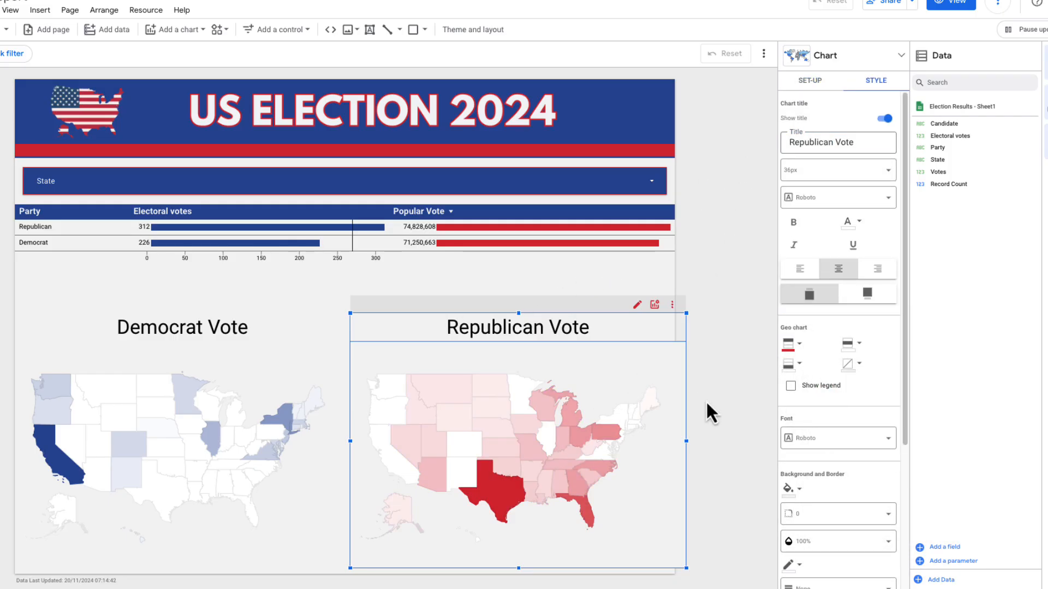
{"action": "left_click", "coordinate": [721, 400]}
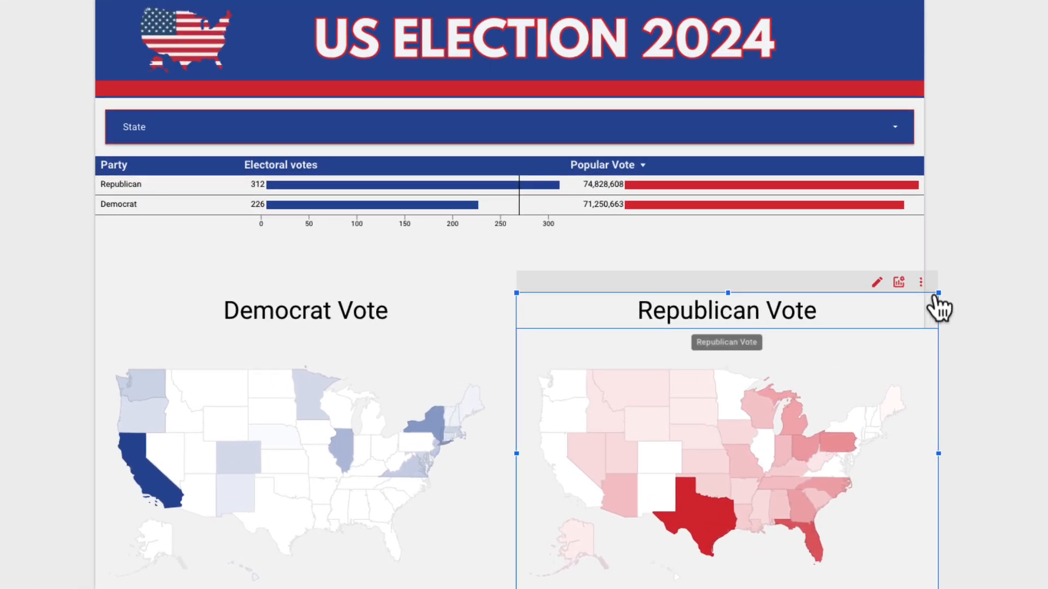
- Filter the State drop-down to California, Texas, Florida, New York, Pennsylvania, Ohio and North Carolina
{"action": "left_click", "coordinate": [897, 281]}
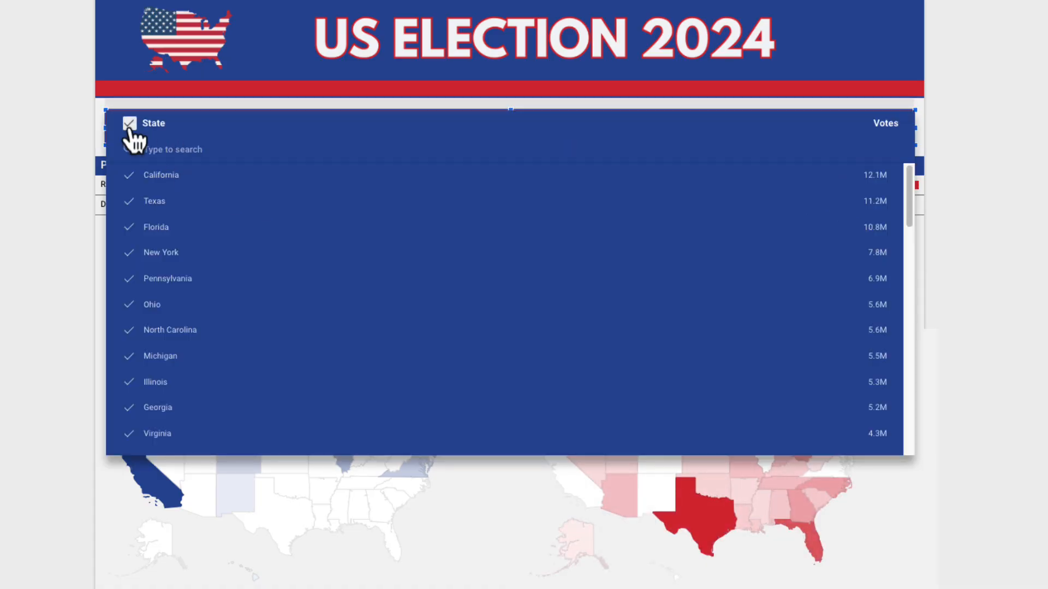
{"action": "left_click", "coordinate": [129, 123]}
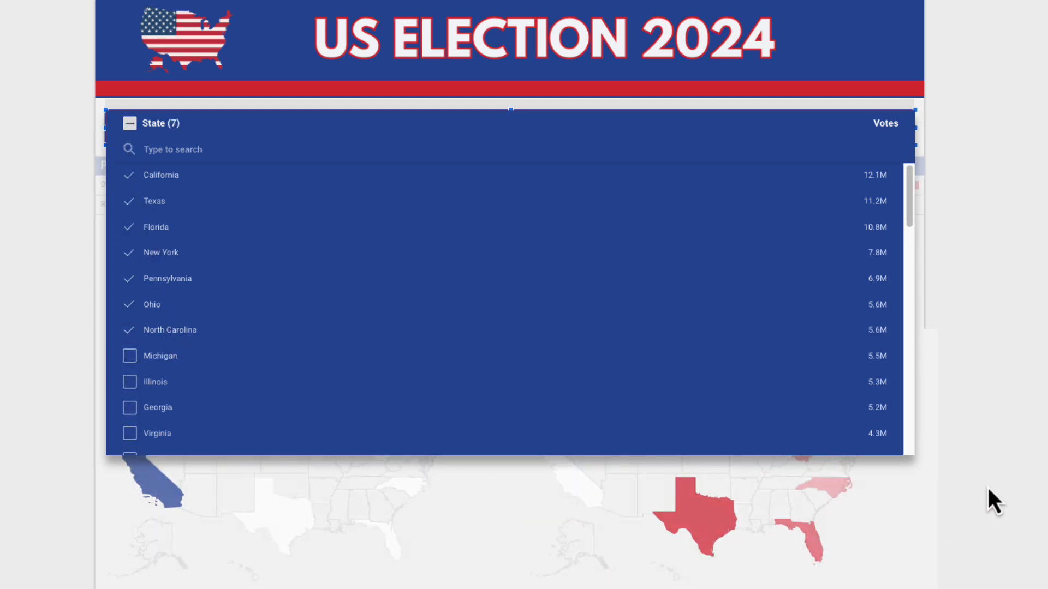
{"action": "left_click", "coordinate": [130, 123]}
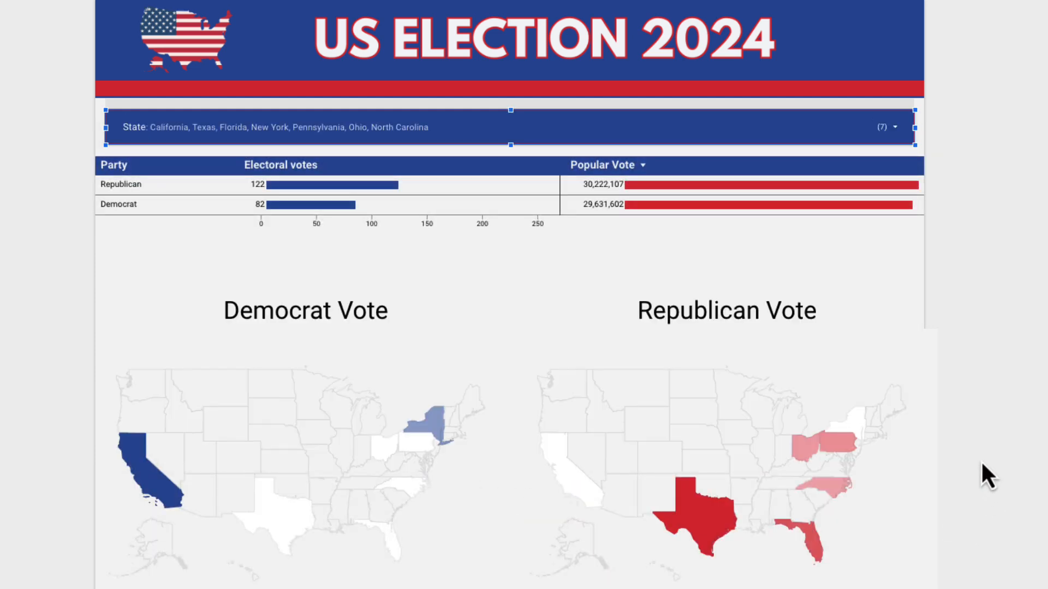